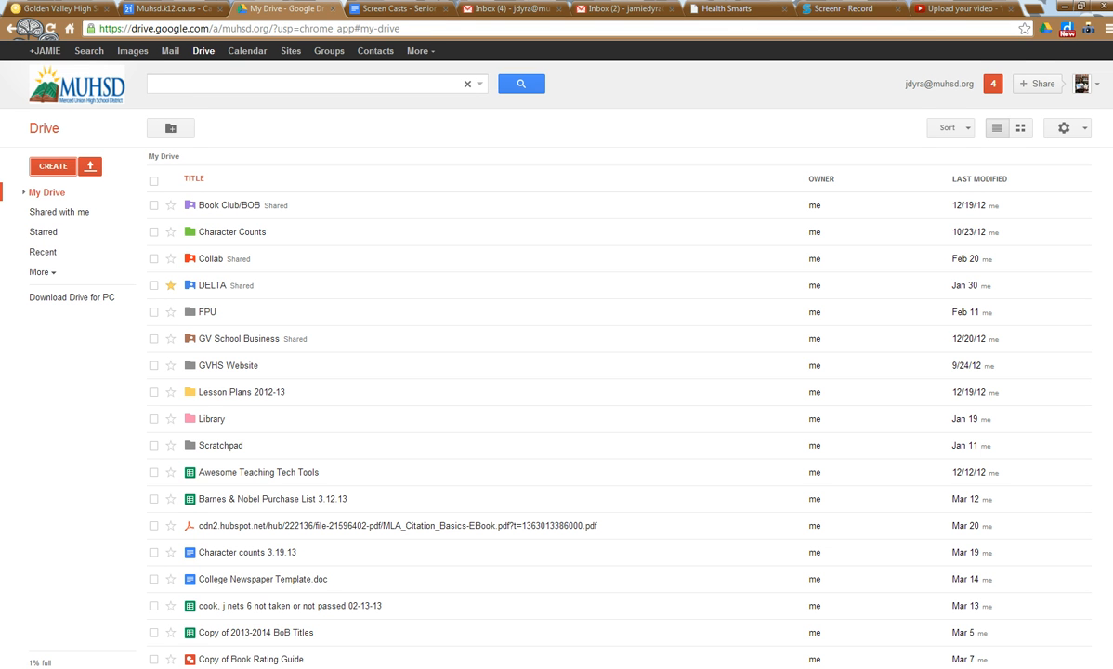
mouse_move(3, 611)
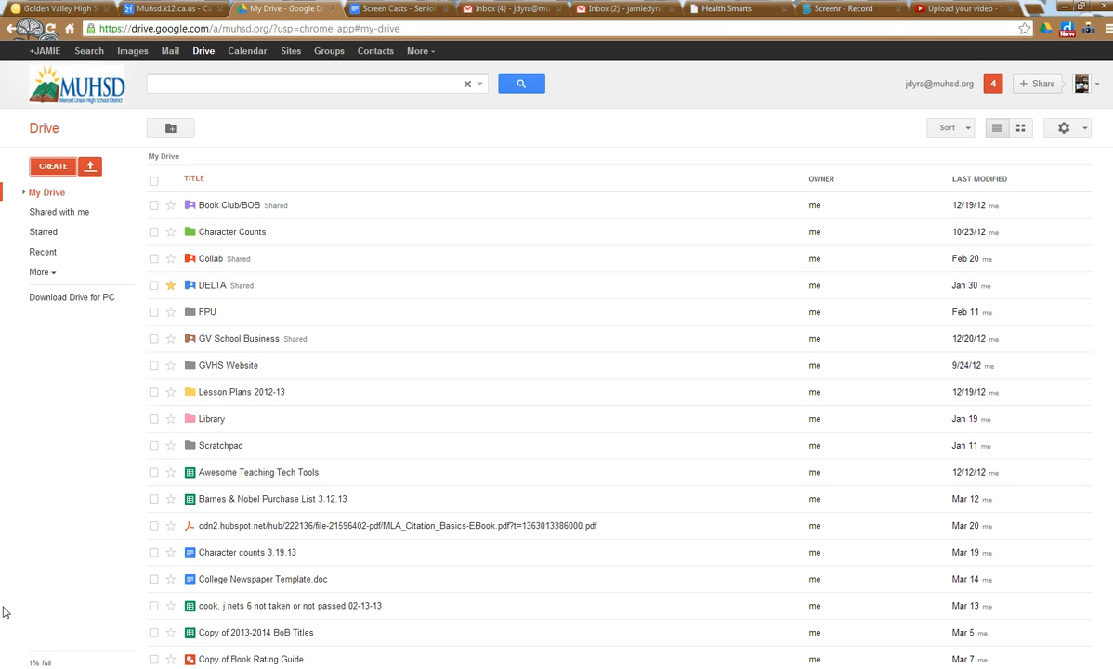
Create a new blank Google Docs document from Drive's Create menu.
left_click(52, 166)
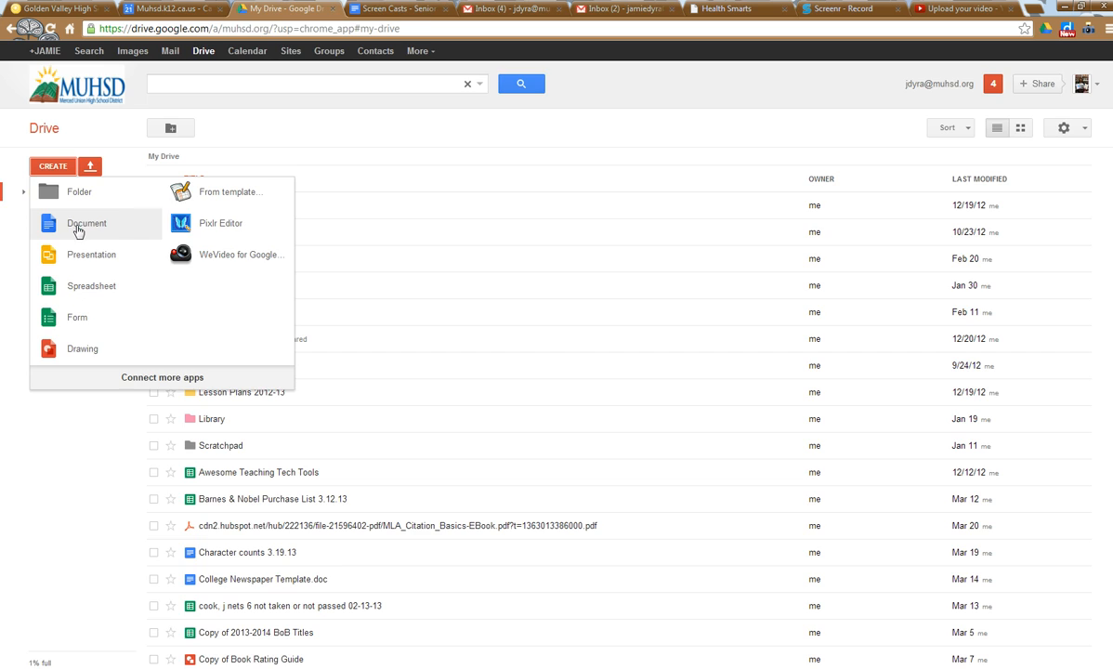
left_click(85, 223)
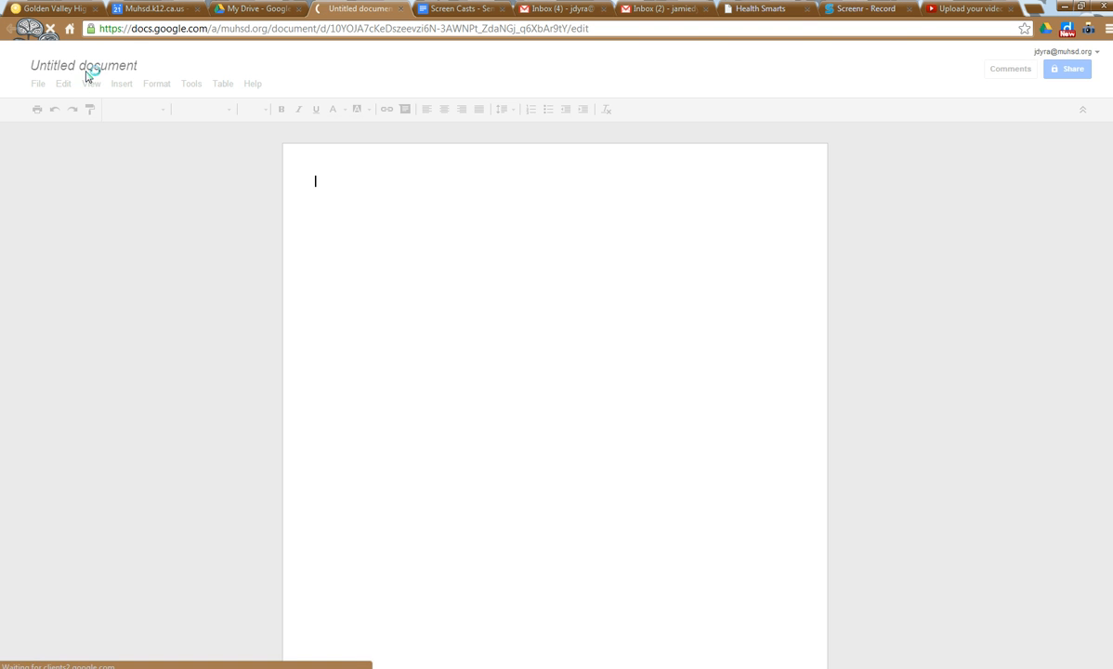
Name the document 'Test' and write "This is me working." in the body.
left_click(84, 65)
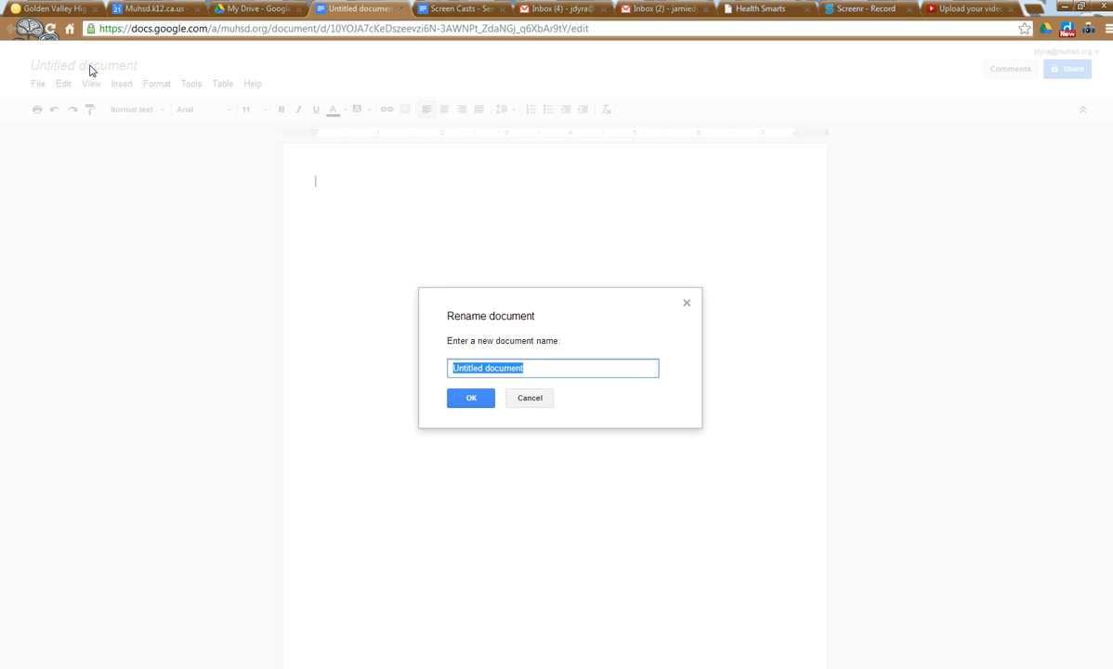
left_click(470, 398)
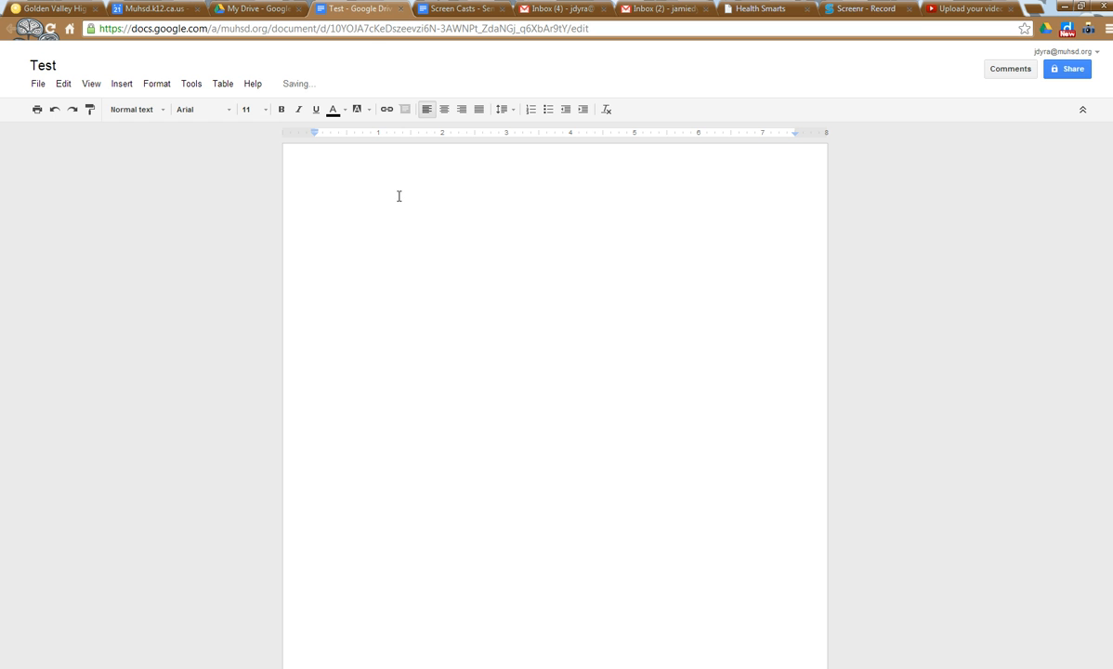
type("This is me")
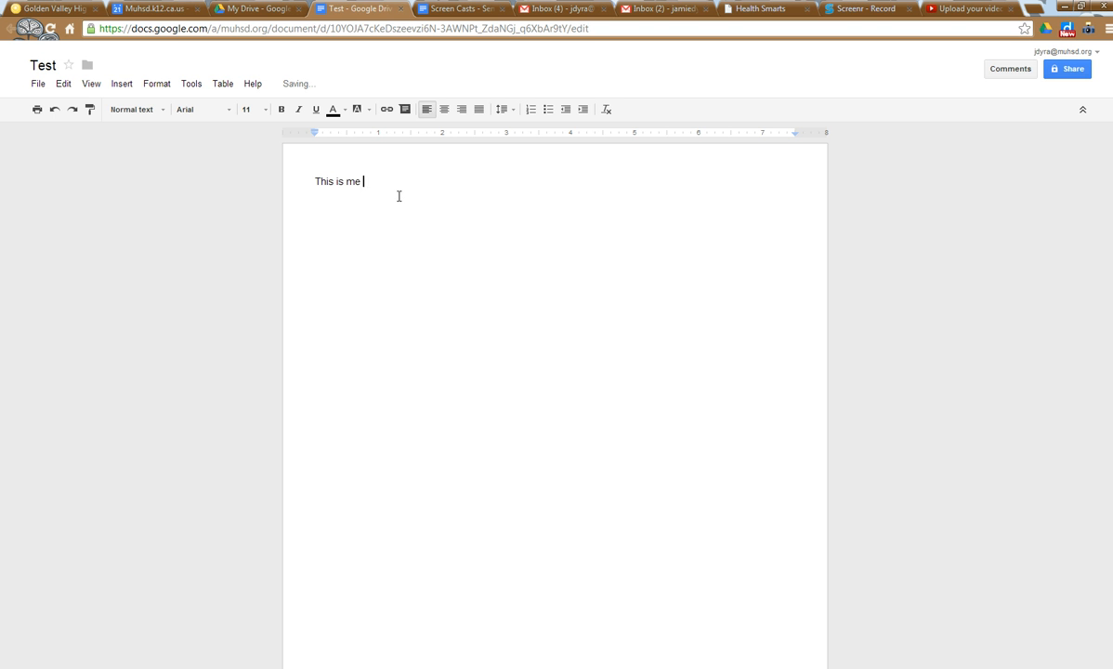
type("working.")
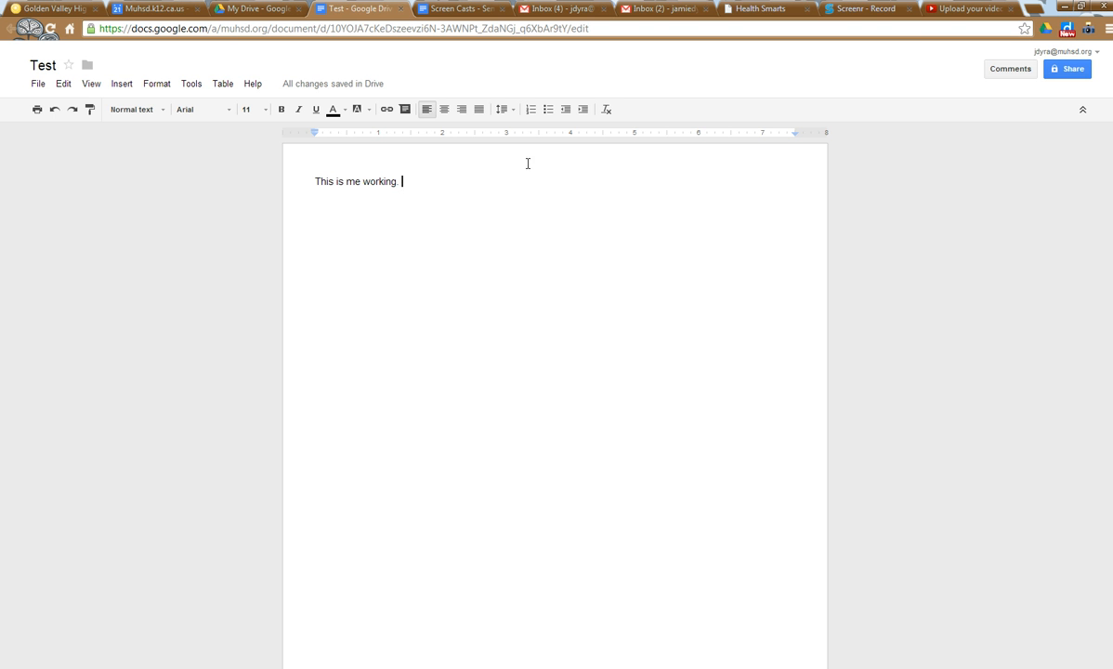
mouse_move(656, 163)
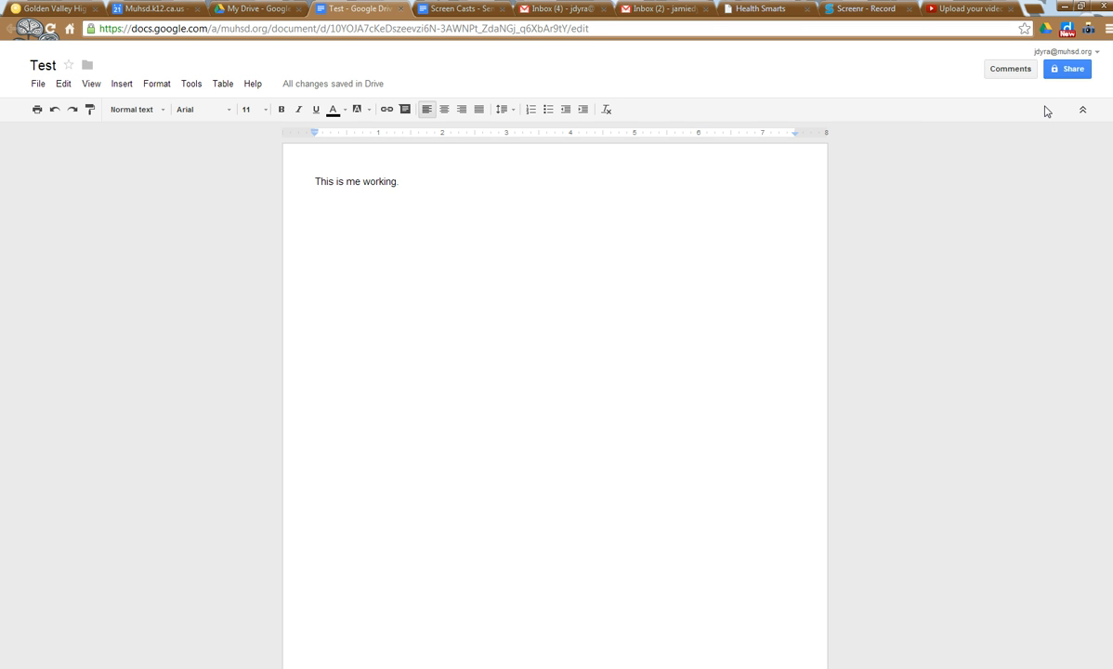
left_click(401, 182)
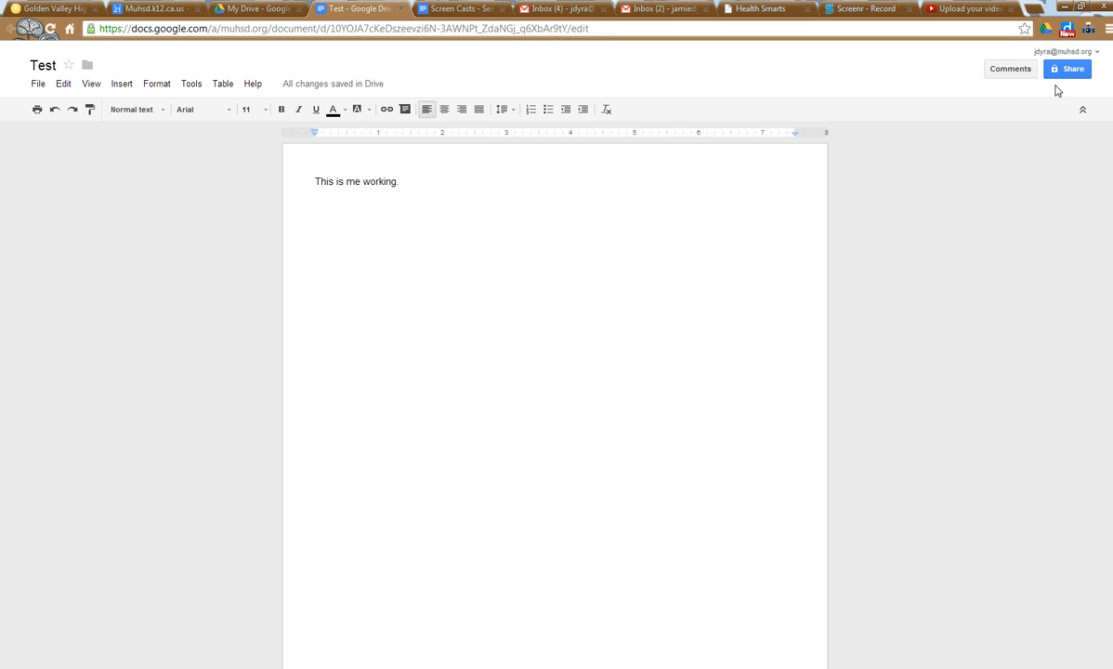
mouse_move(1069, 69)
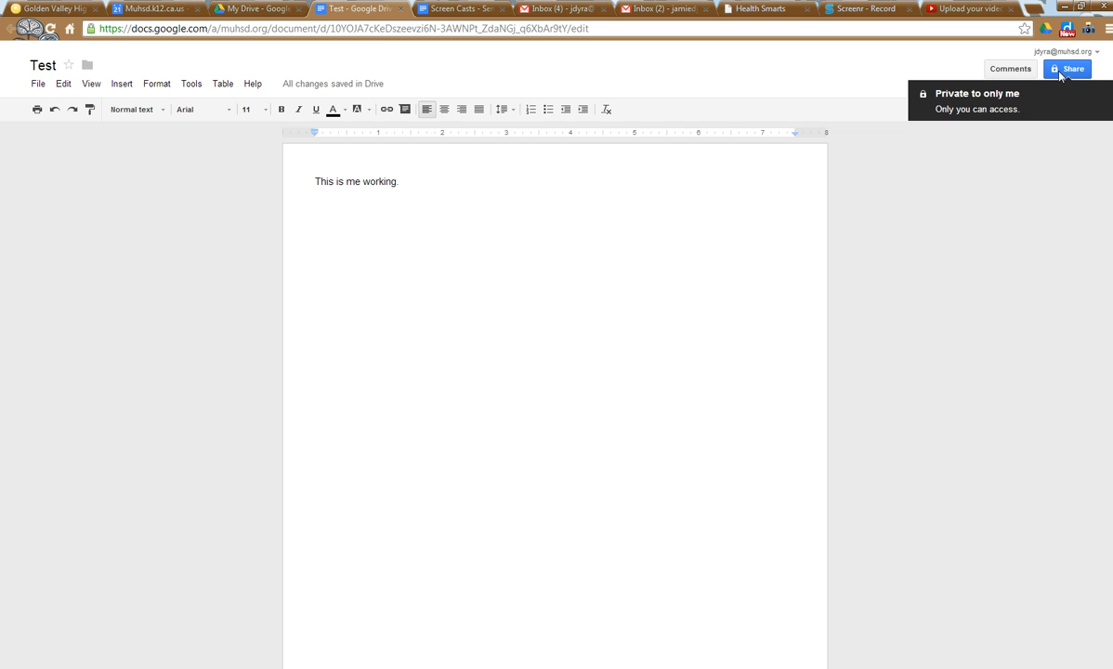
Bring up the Sharing settings dialog for the Test document.
left_click(401, 183)
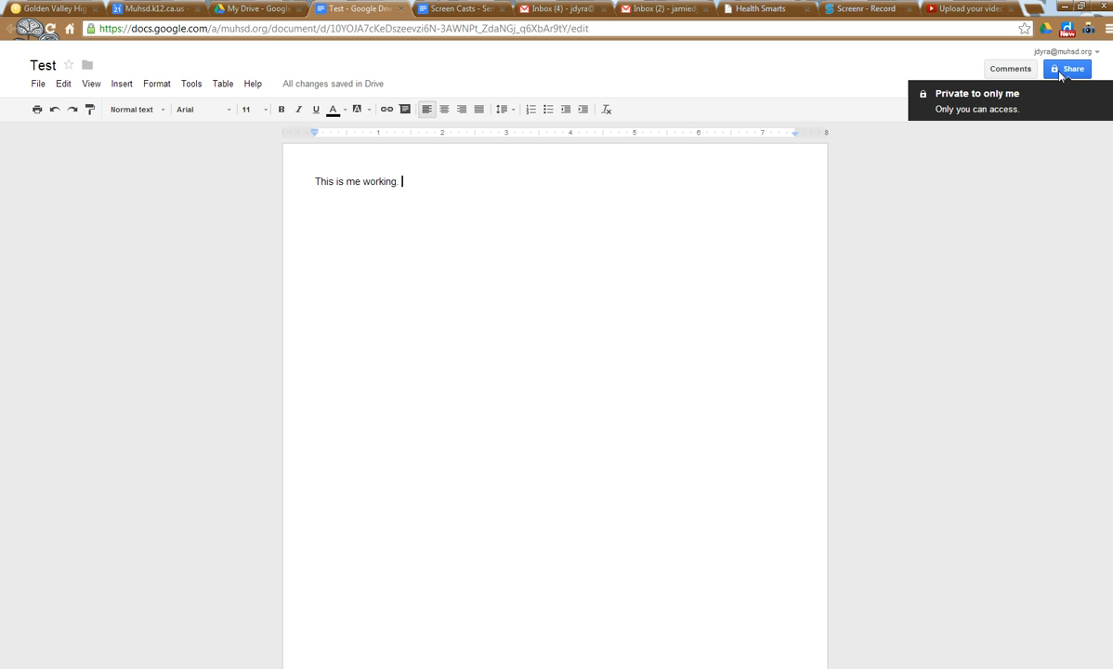
left_click(1068, 69)
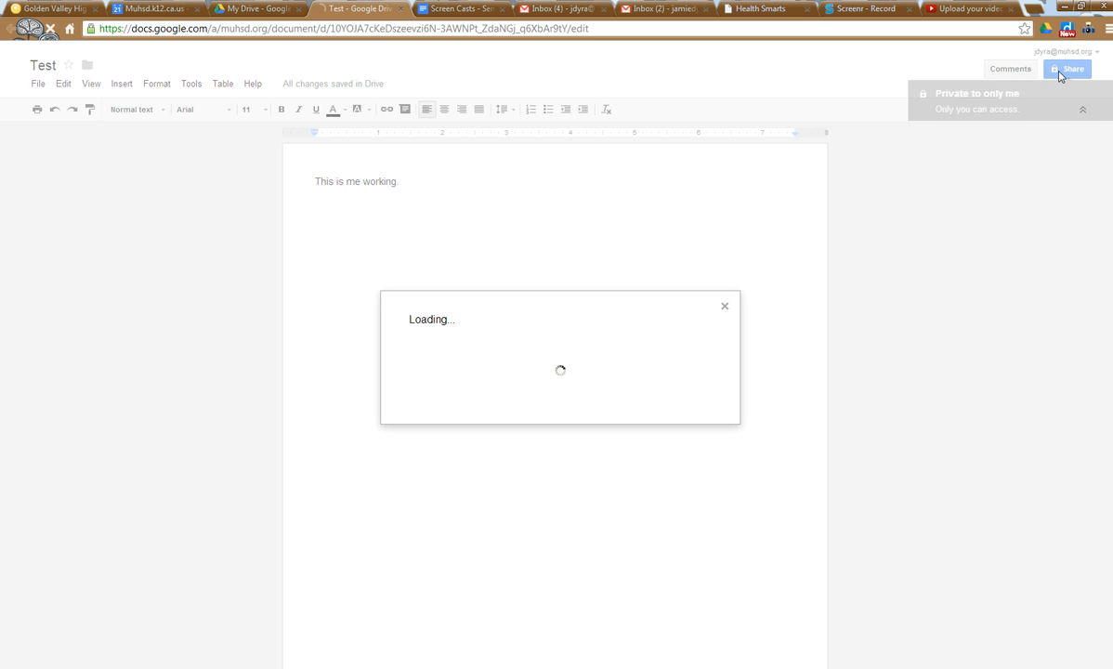
left_click(1067, 68)
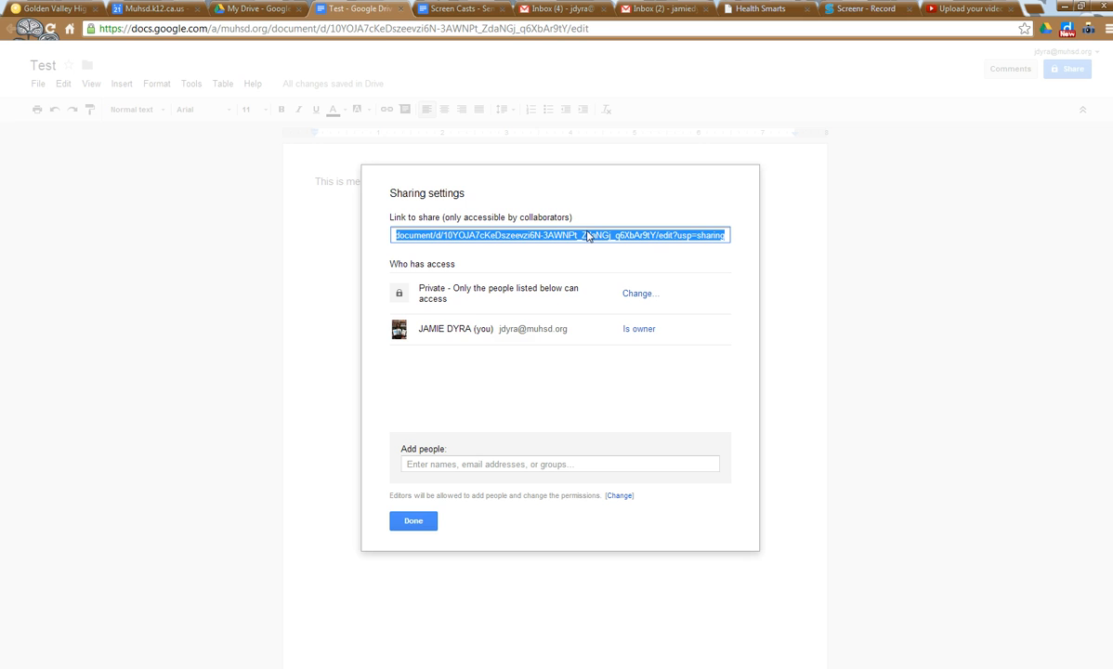
mouse_move(548, 286)
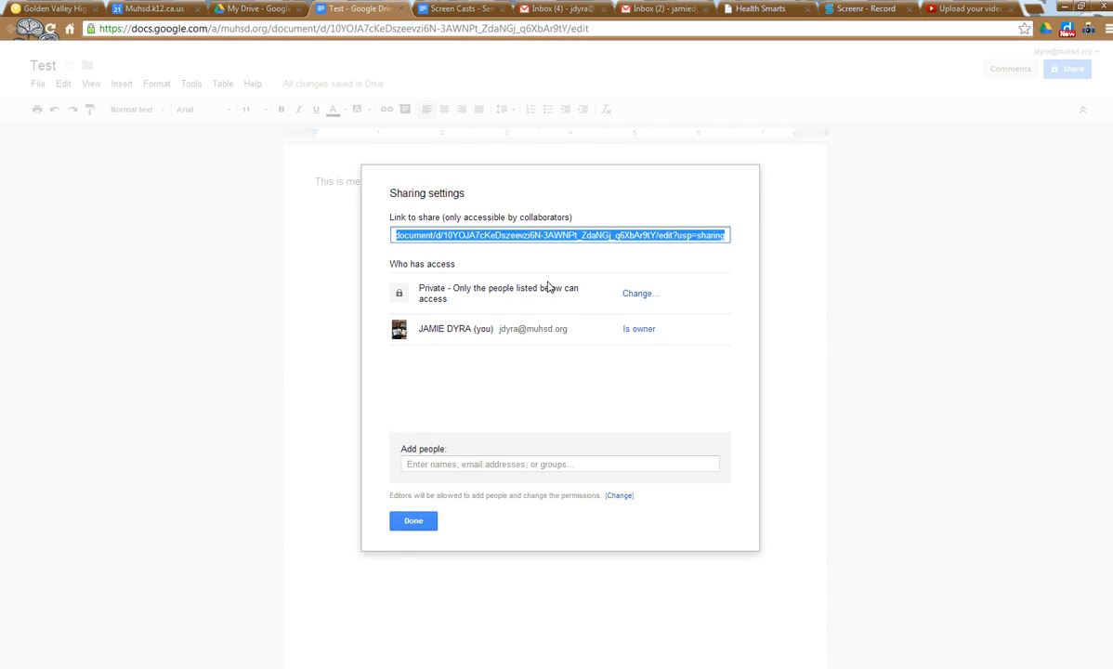
mouse_move(397, 379)
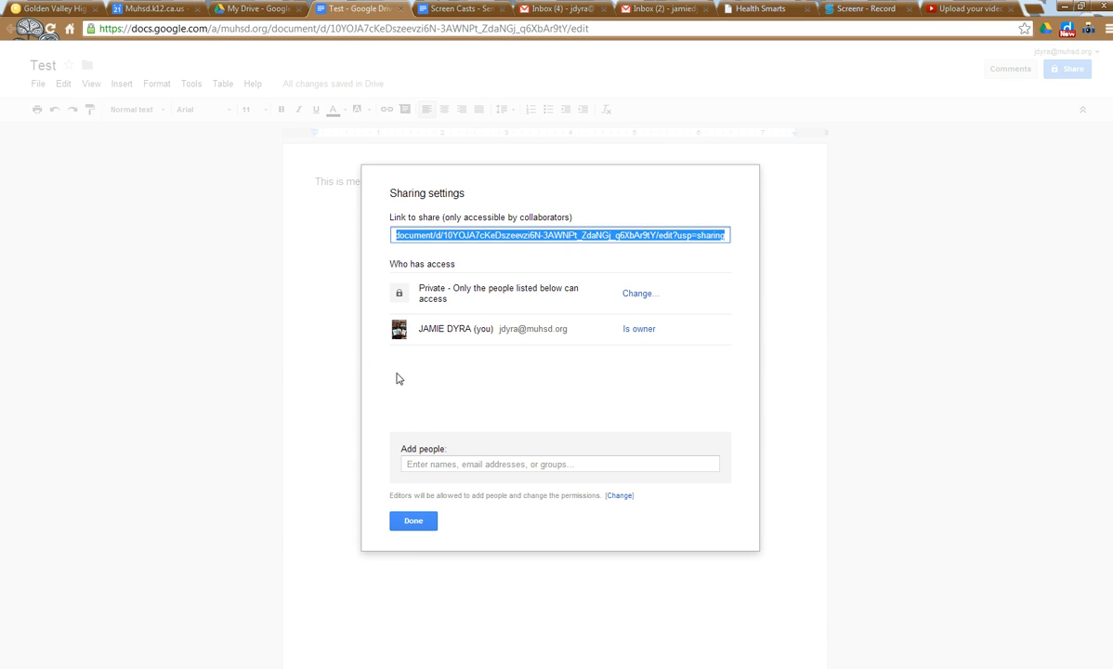
mouse_move(446, 256)
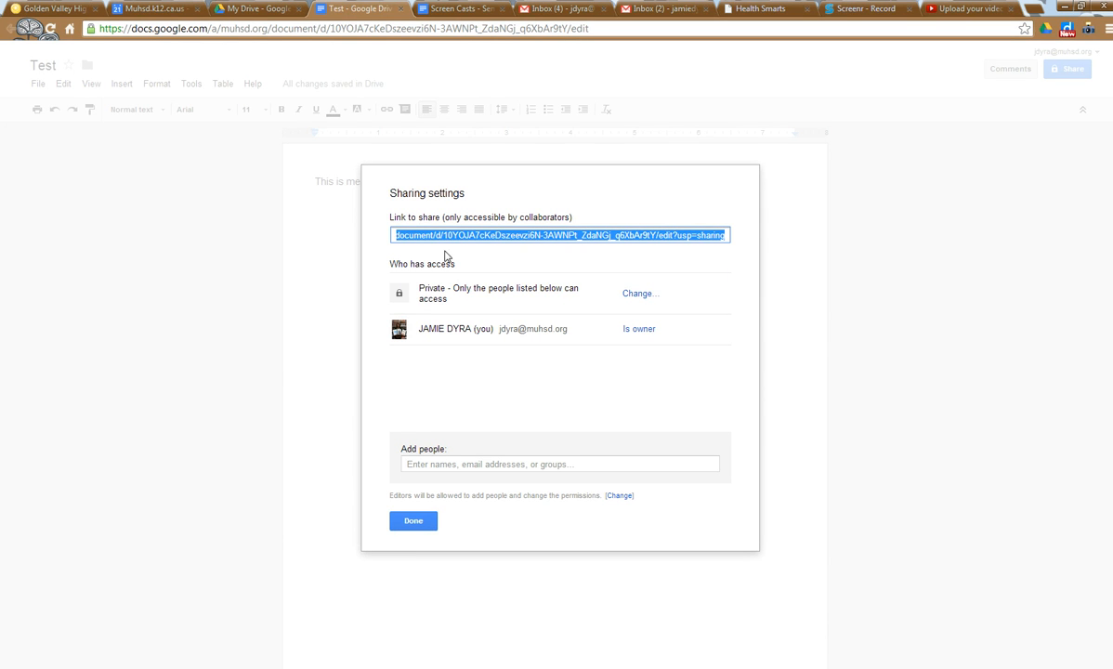
mouse_move(539, 324)
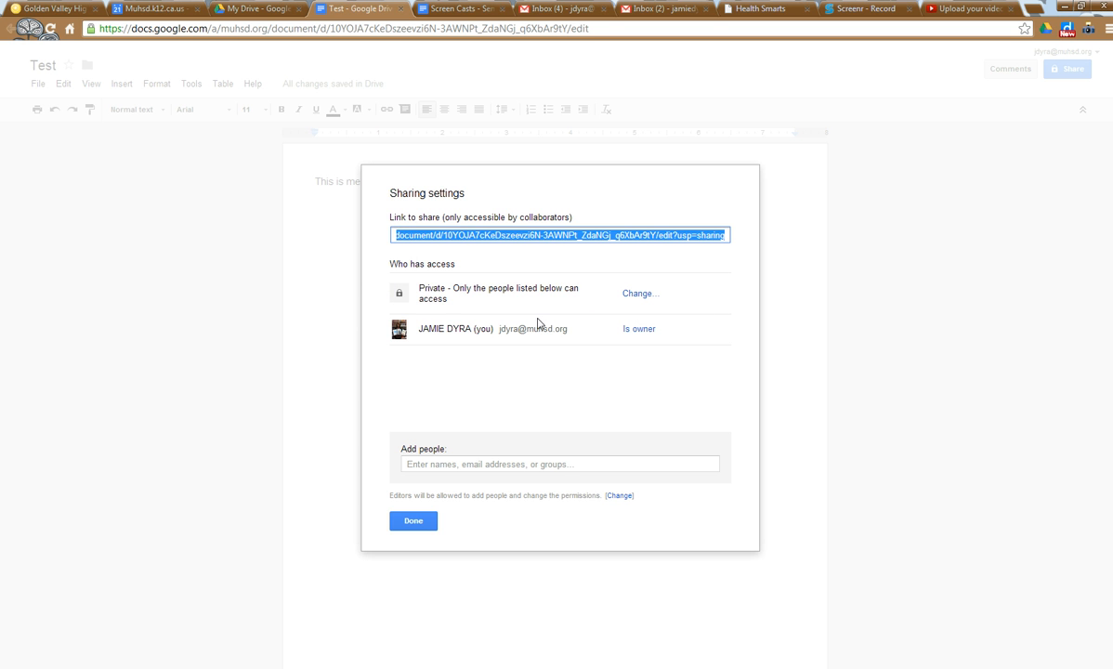
mouse_move(516, 320)
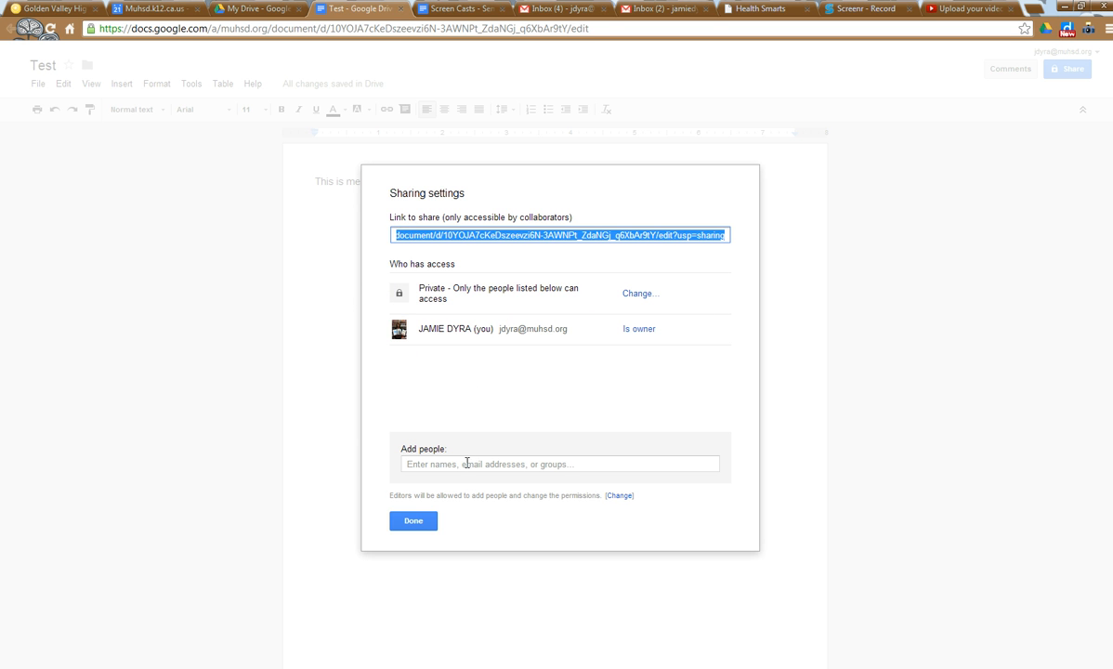
Enter collaborator 'jcok' in Add people and show the Can edit access choices.
left_click(505, 464)
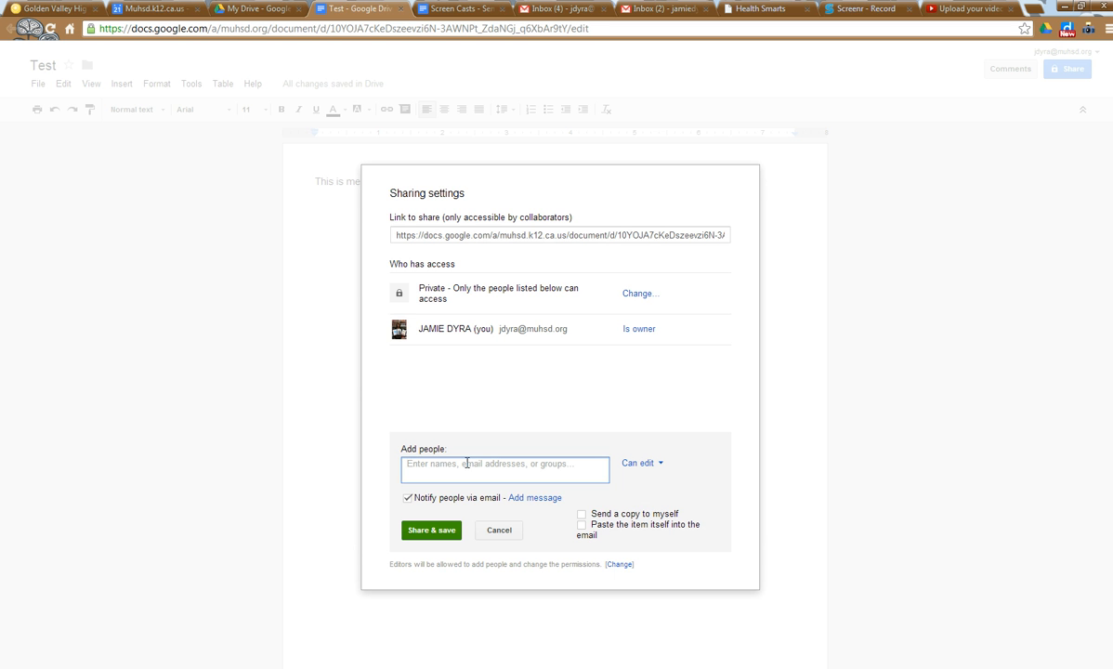
type("jcok")
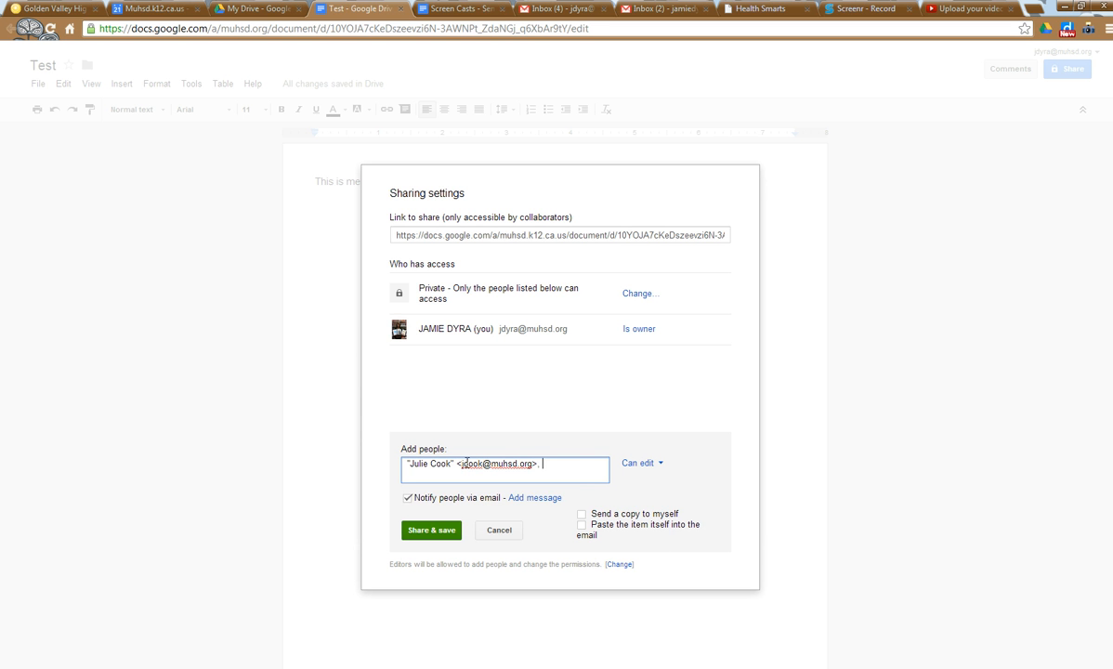
left_click(639, 462)
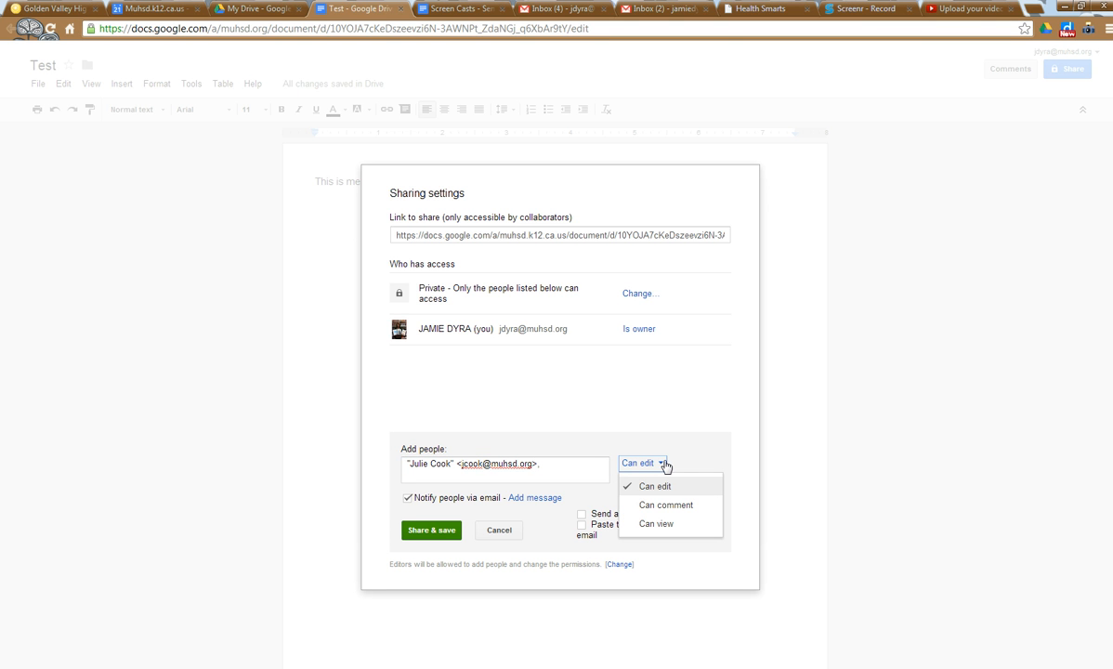
mouse_move(697, 487)
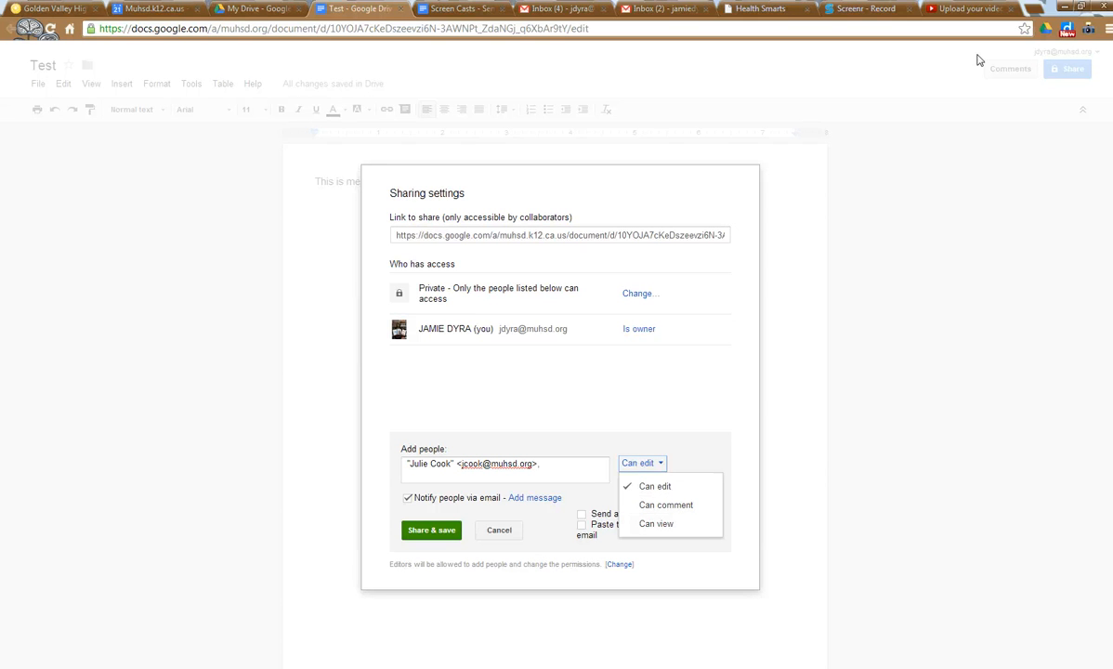
mouse_move(1038, 256)
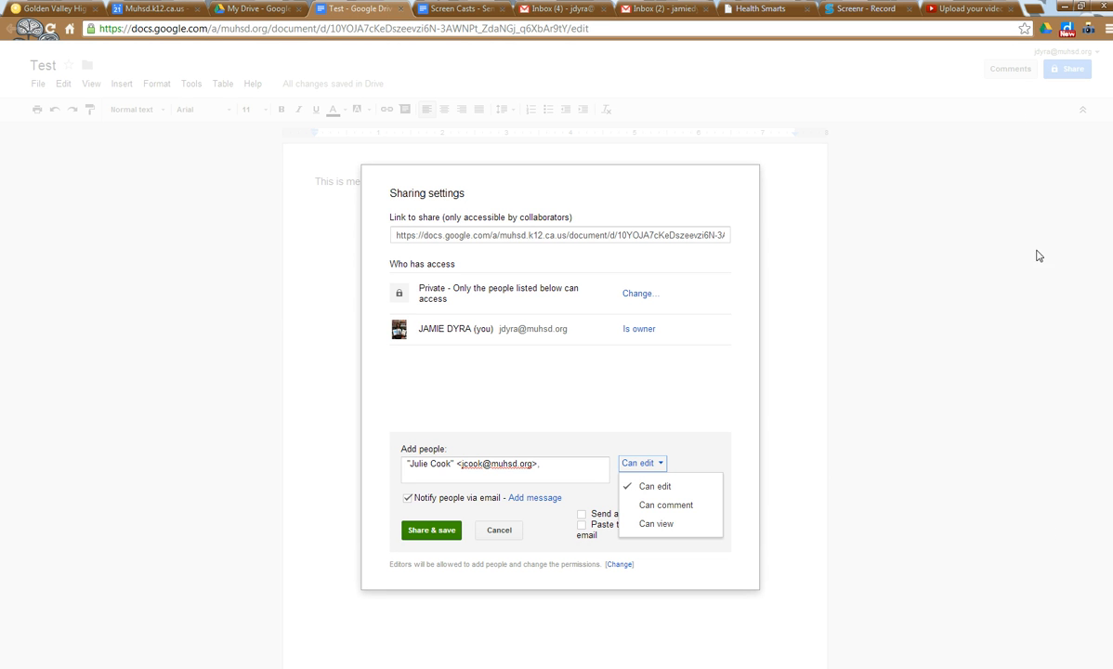
mouse_move(658, 524)
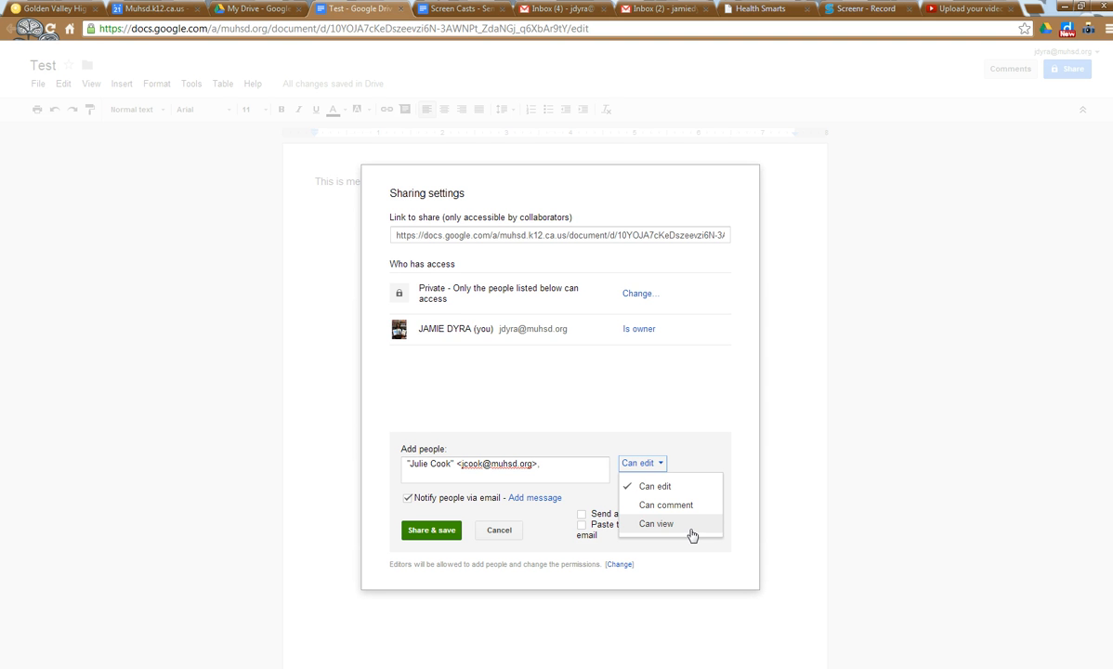
mouse_move(483, 499)
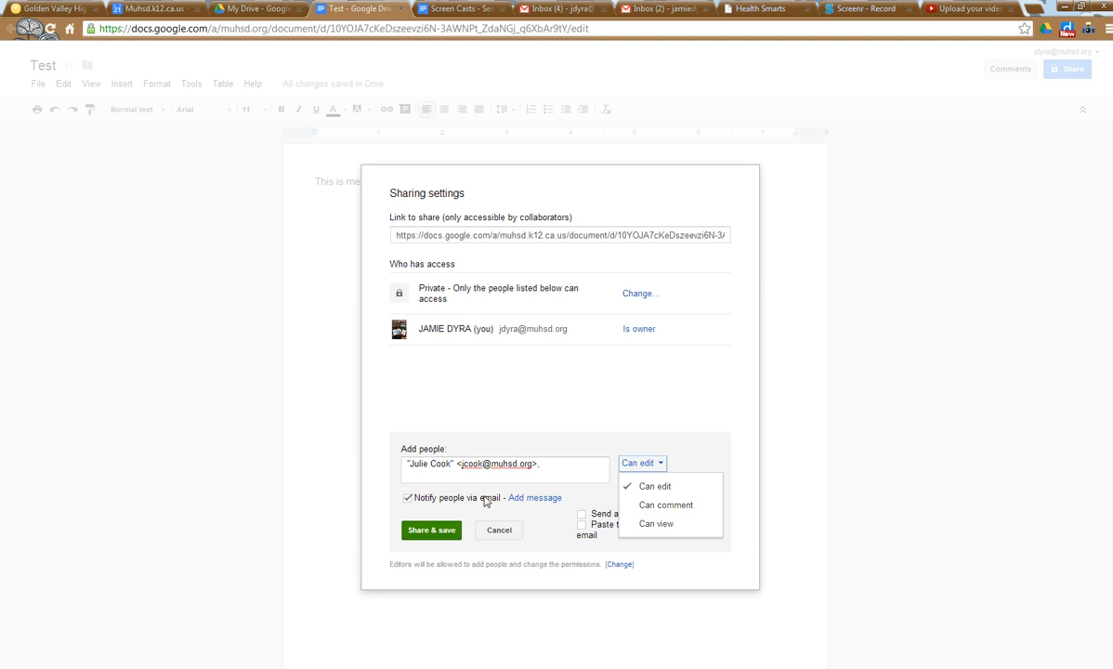
Keep edit access, turn off email notification, and bring up the Private visibility options.
left_click(654, 487)
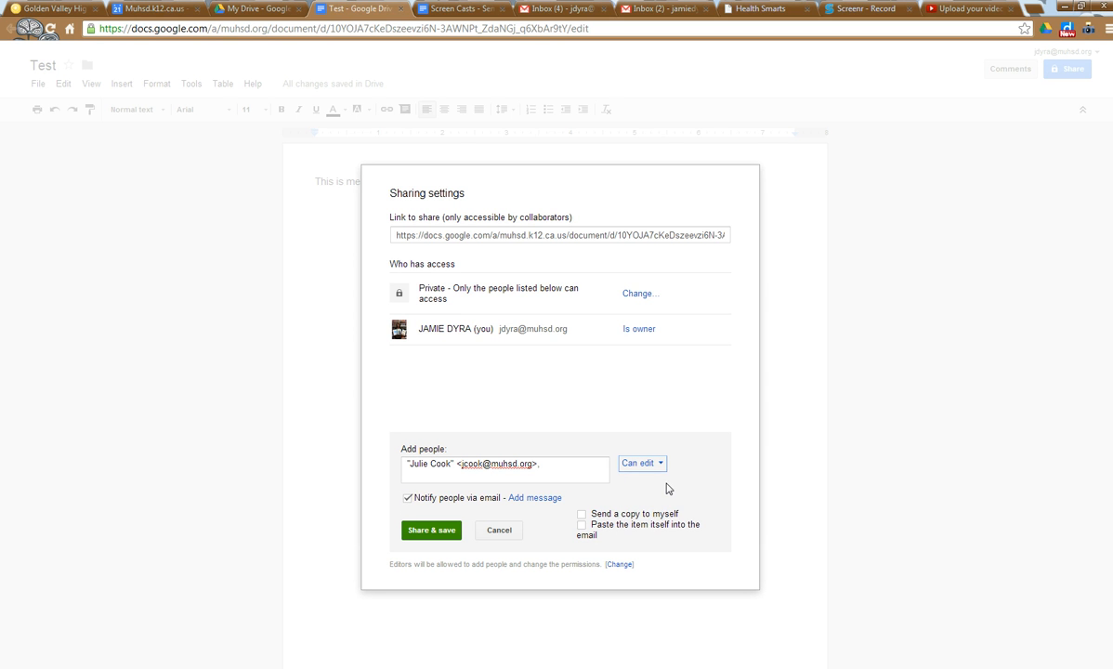
left_click(407, 498)
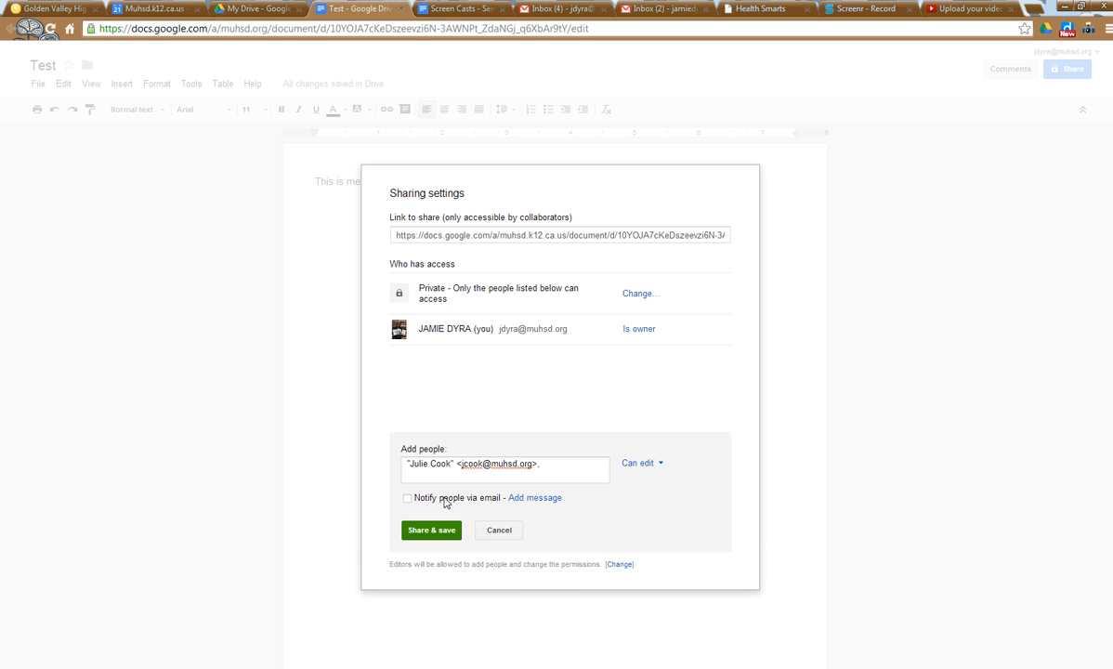
mouse_move(411, 528)
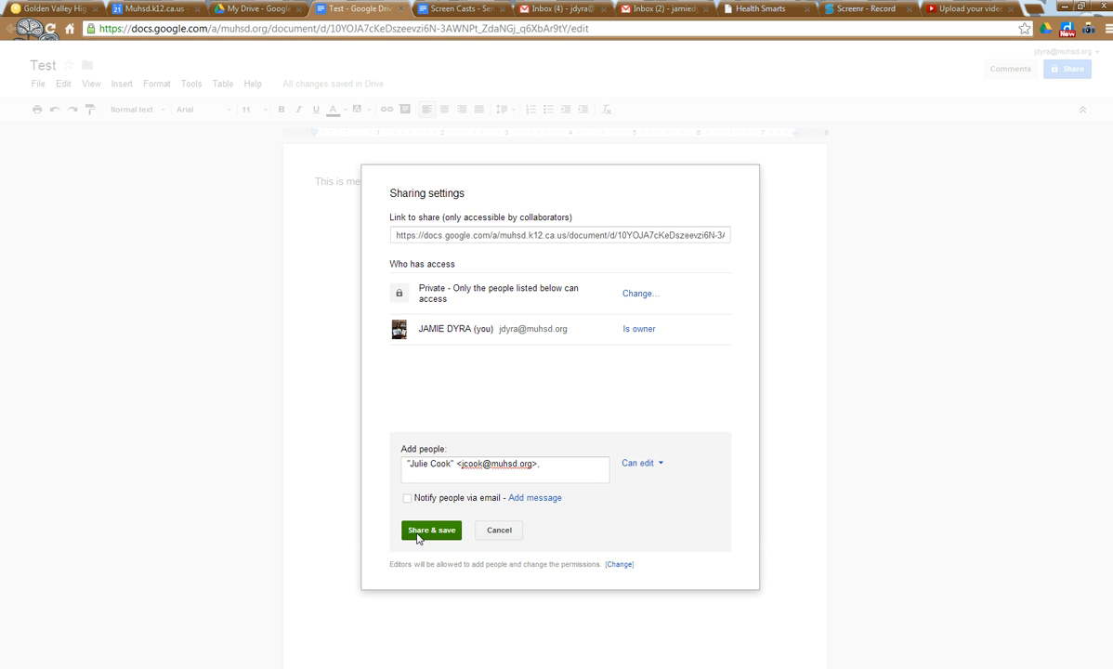
mouse_move(569, 264)
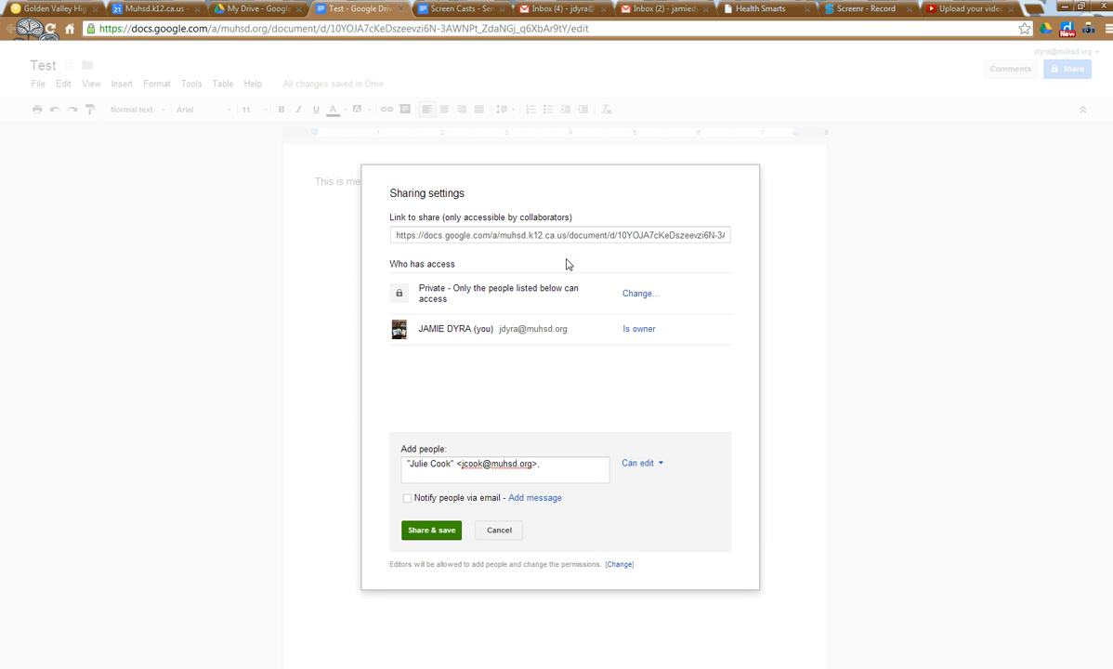
mouse_move(657, 275)
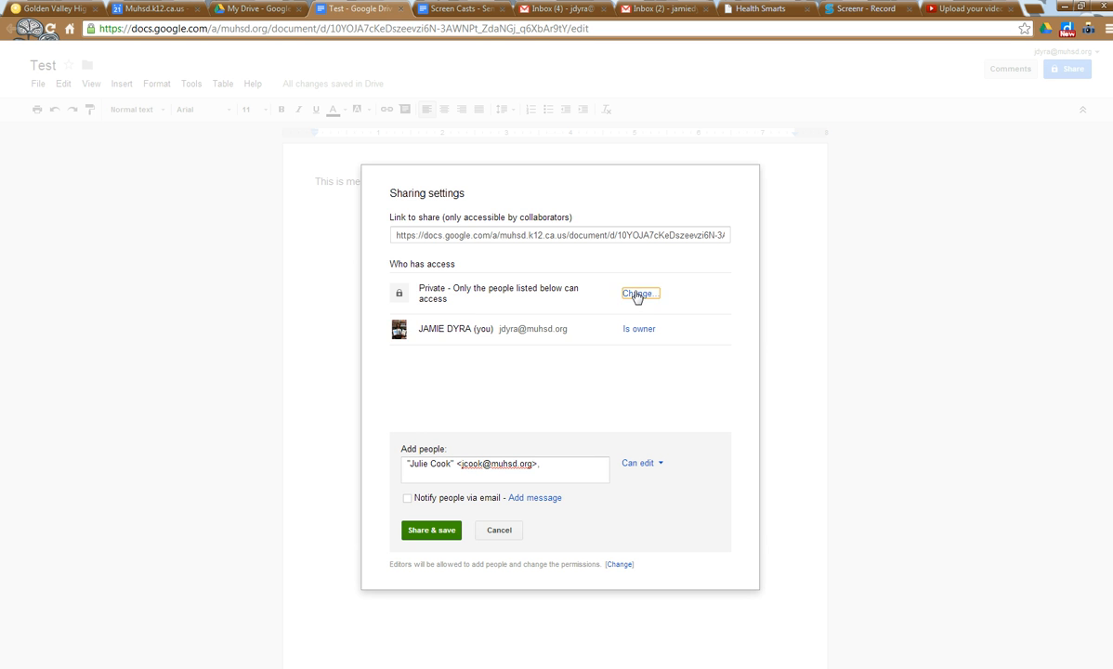
left_click(639, 294)
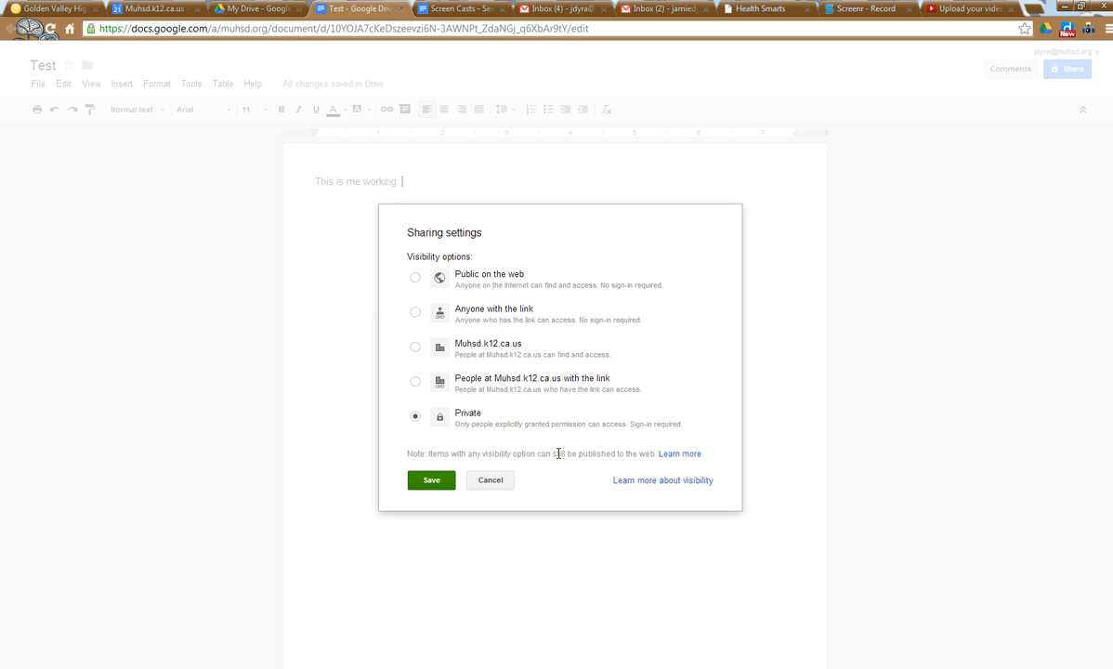
mouse_move(413, 277)
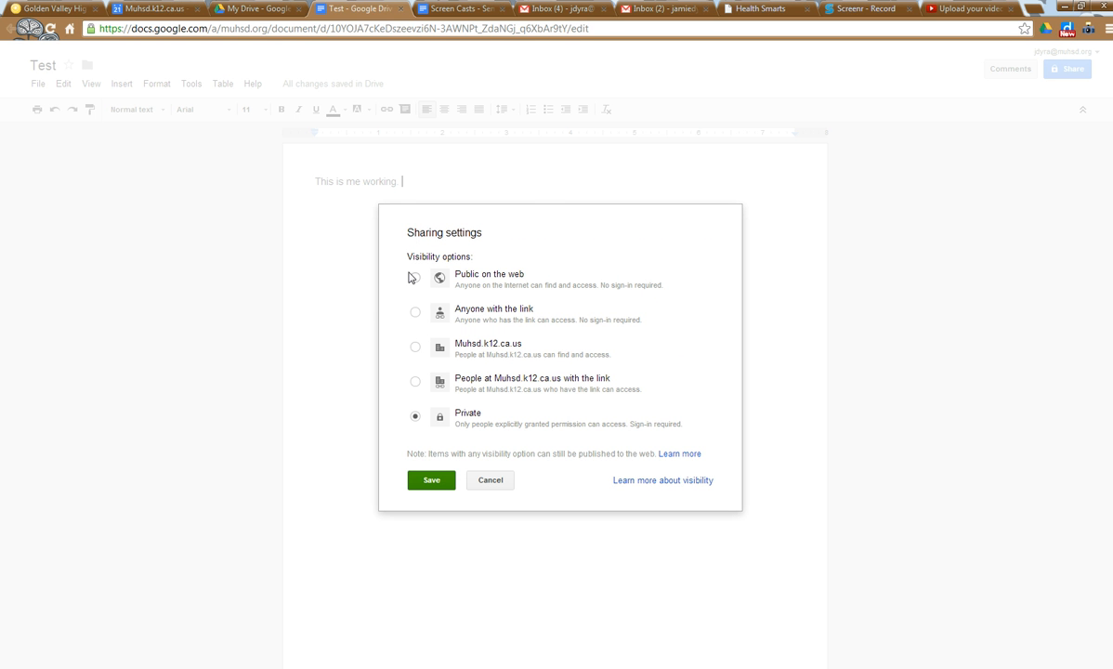
mouse_move(561, 268)
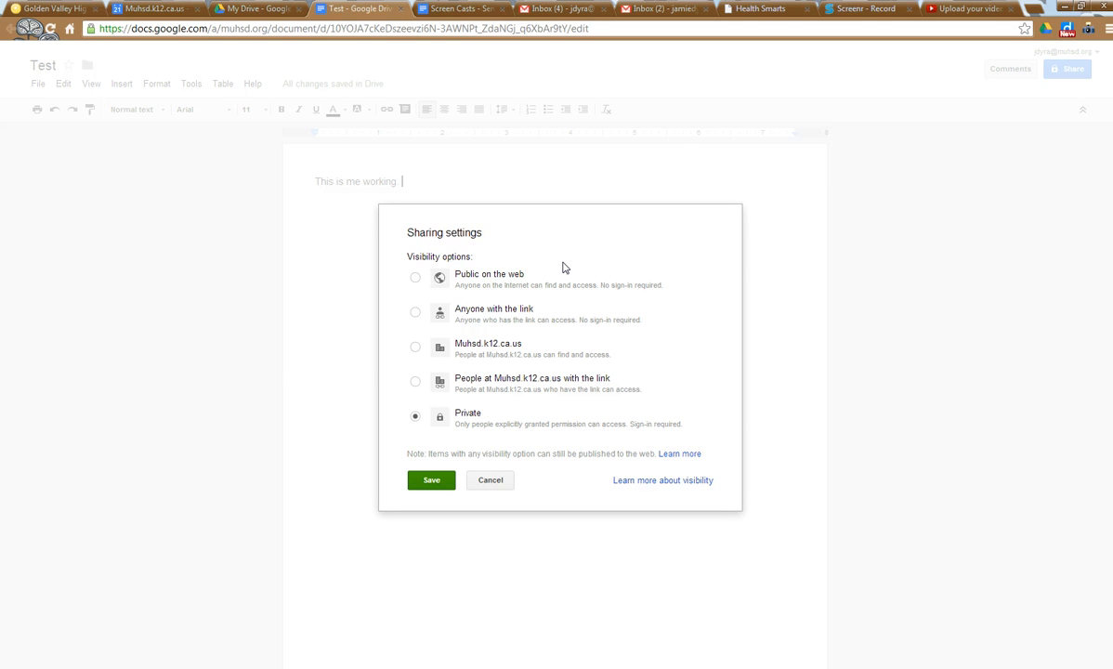
mouse_move(613, 314)
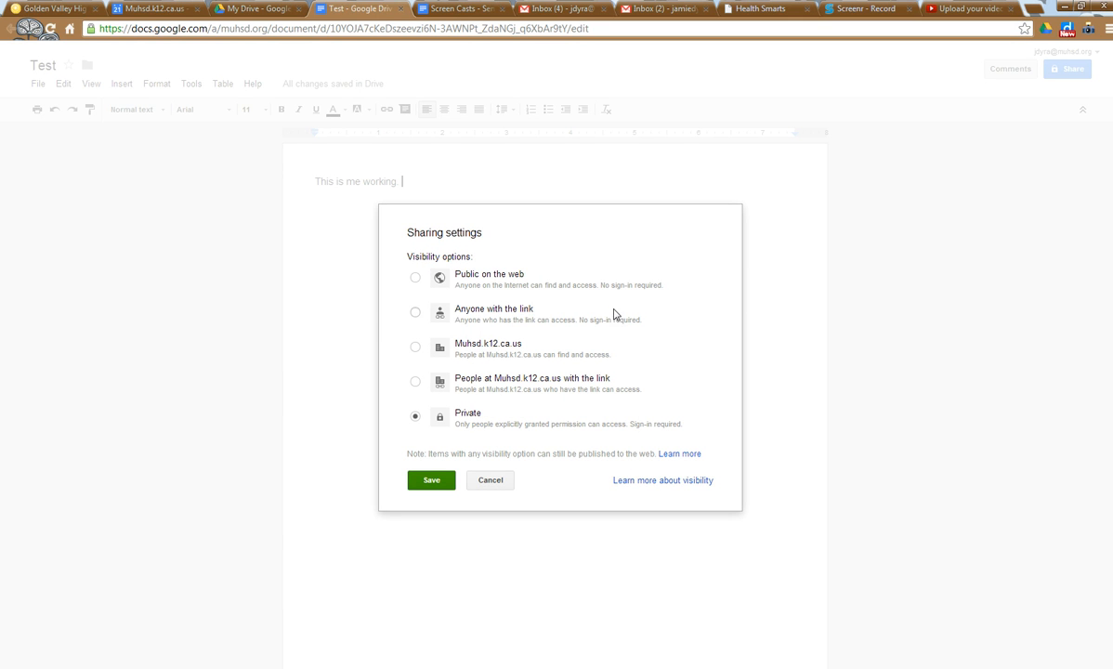
mouse_move(416, 320)
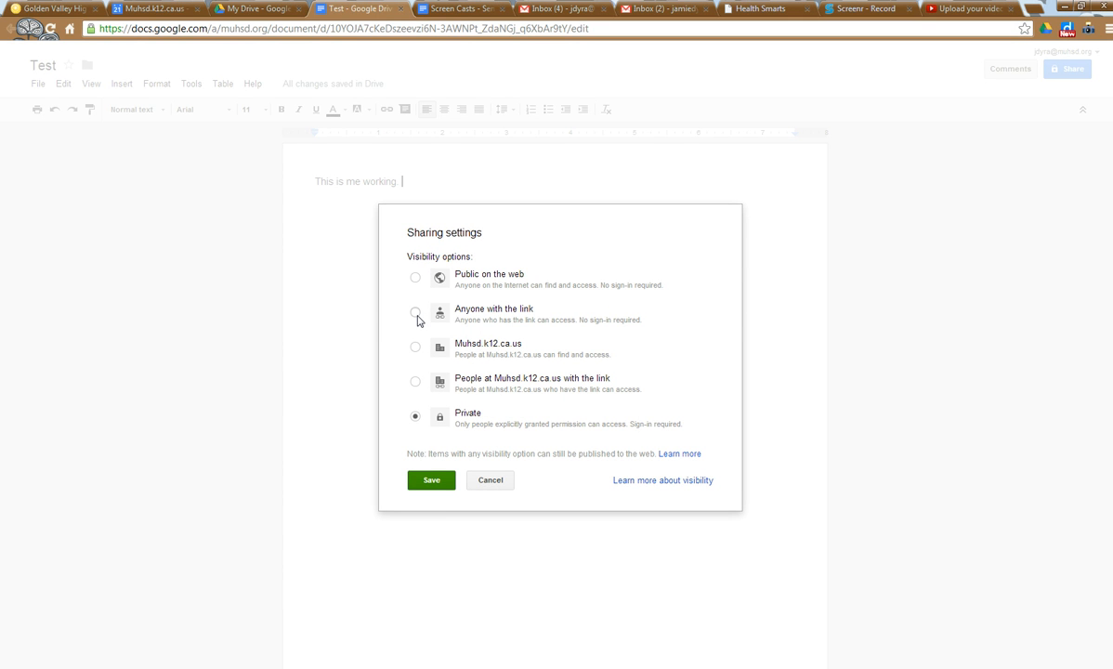
mouse_move(431, 344)
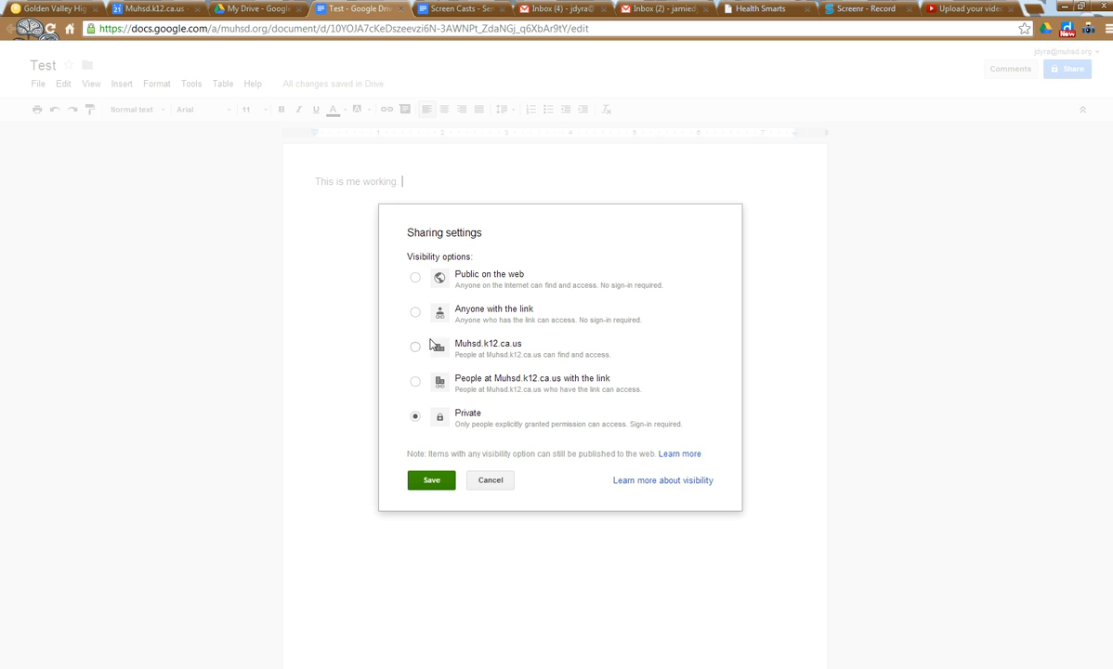
mouse_move(413, 343)
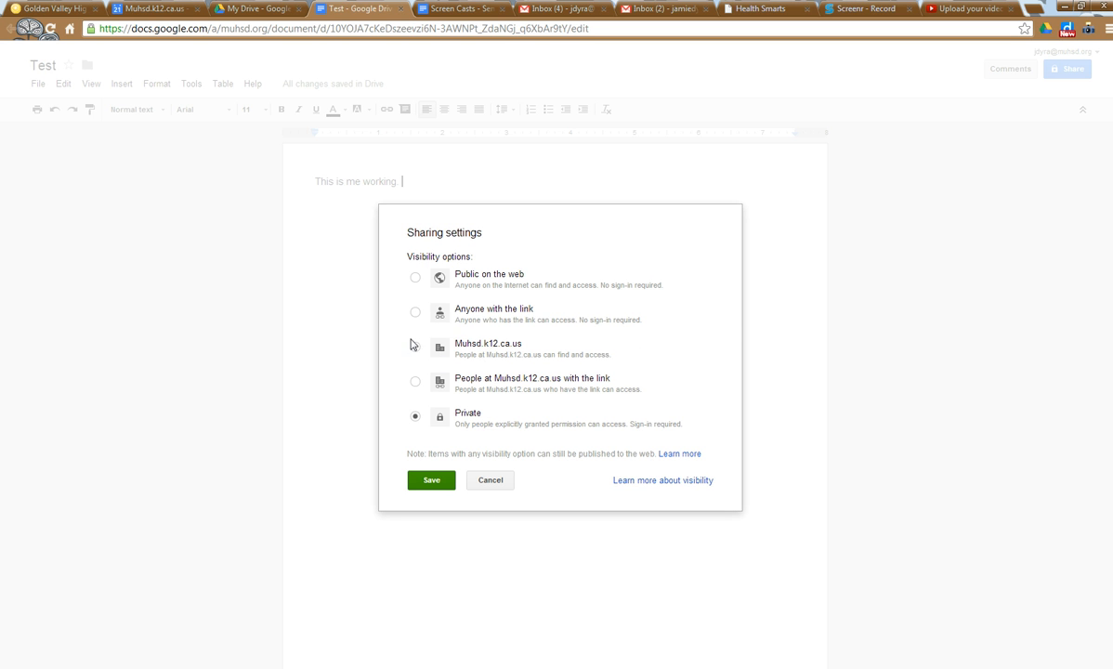
mouse_move(410, 398)
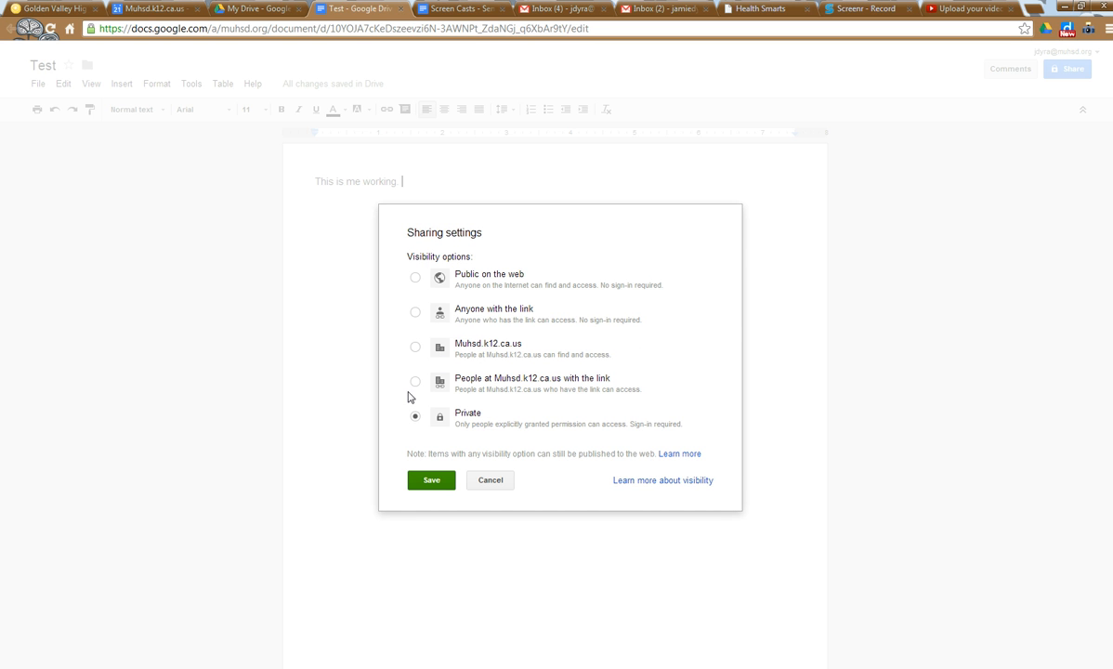
mouse_move(392, 325)
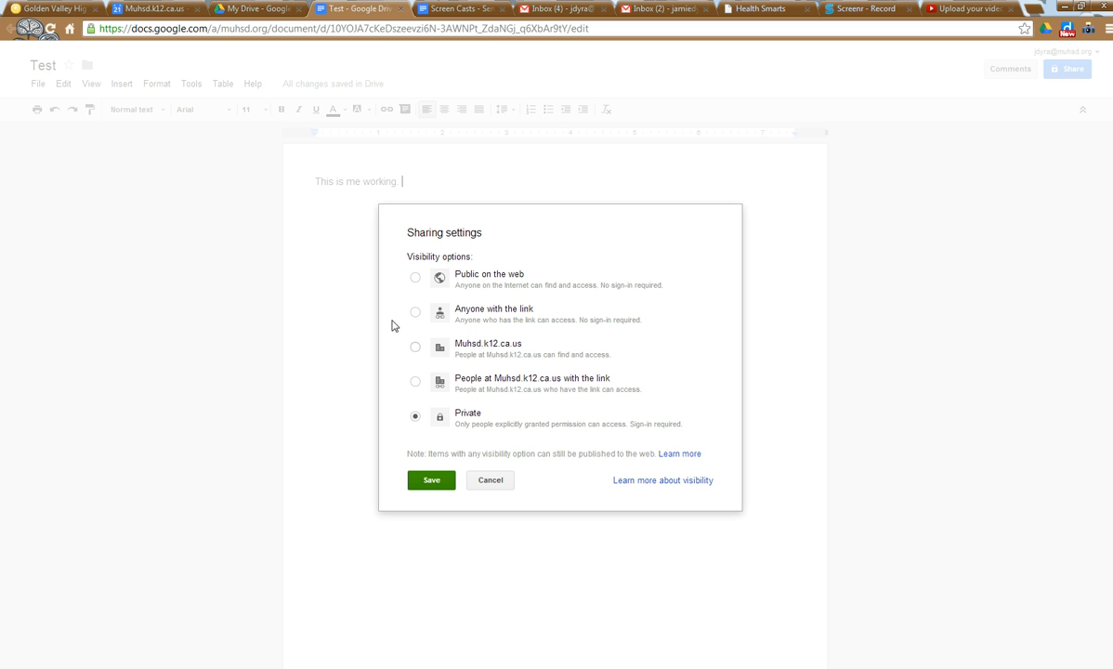
Switch visibility from Private to Anyone with the link.
left_click(415, 312)
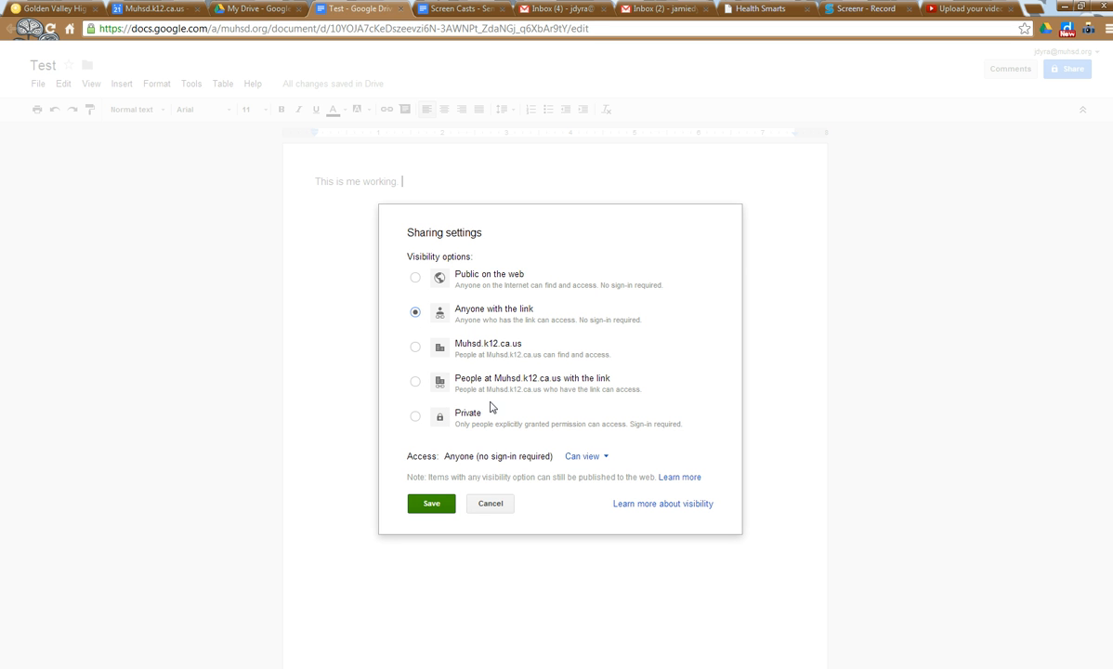
mouse_move(620, 457)
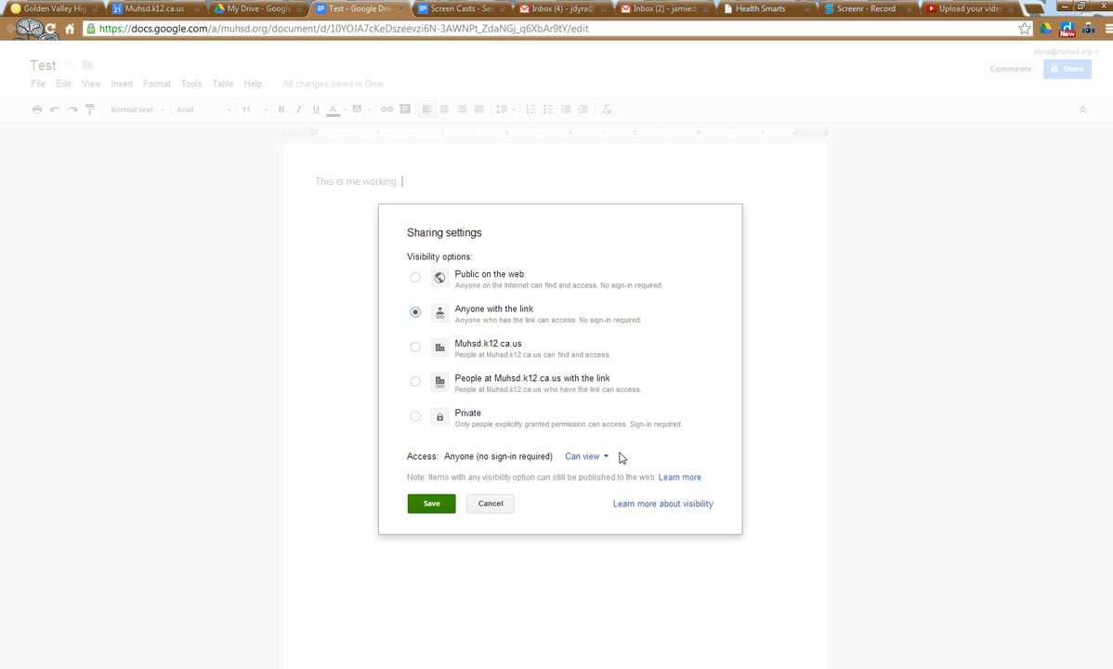
Keep link access at Can view and save the new visibility setting.
left_click(586, 457)
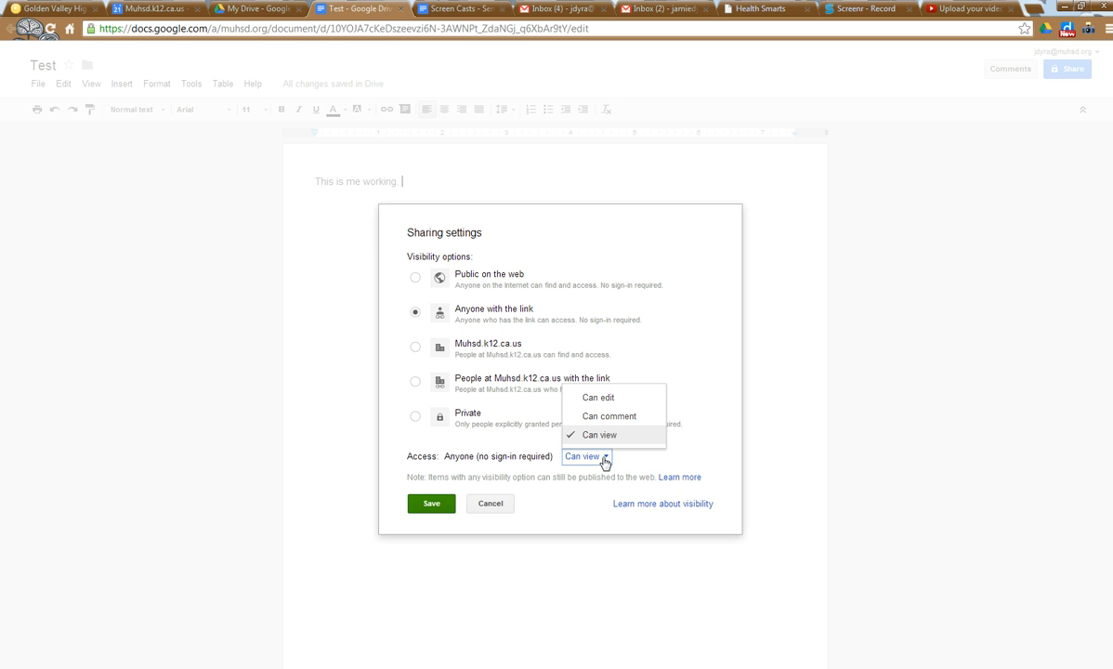
left_click(598, 434)
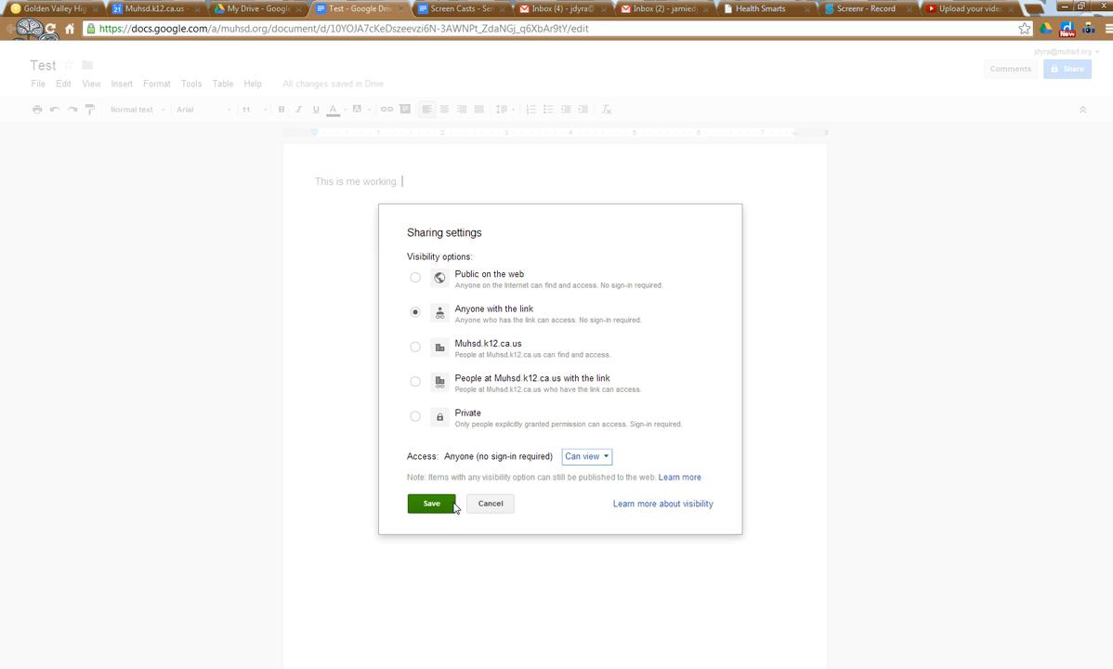
left_click(431, 502)
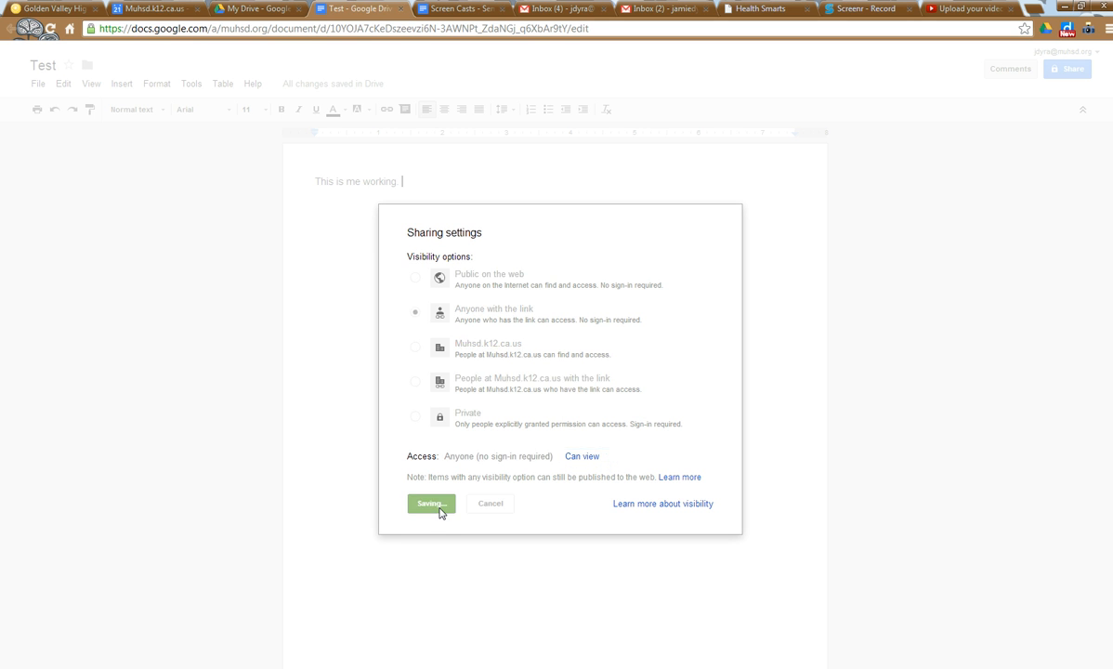
Share & save with the collaborator at edit access, skipping the email invitation.
left_click(427, 502)
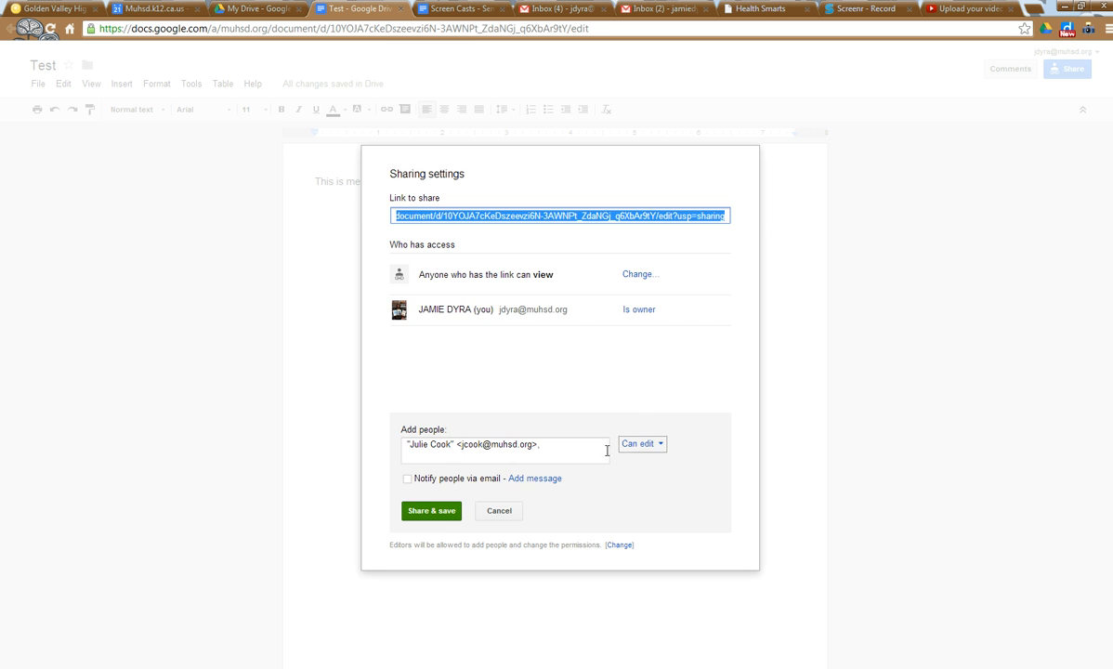
left_click(431, 509)
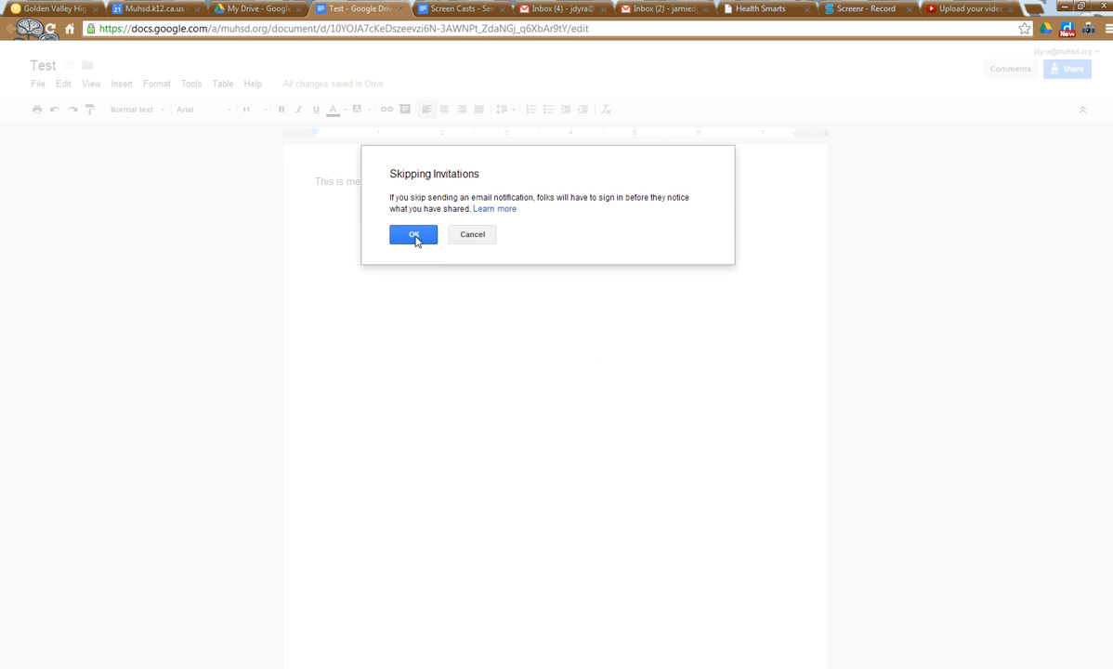
left_click(412, 234)
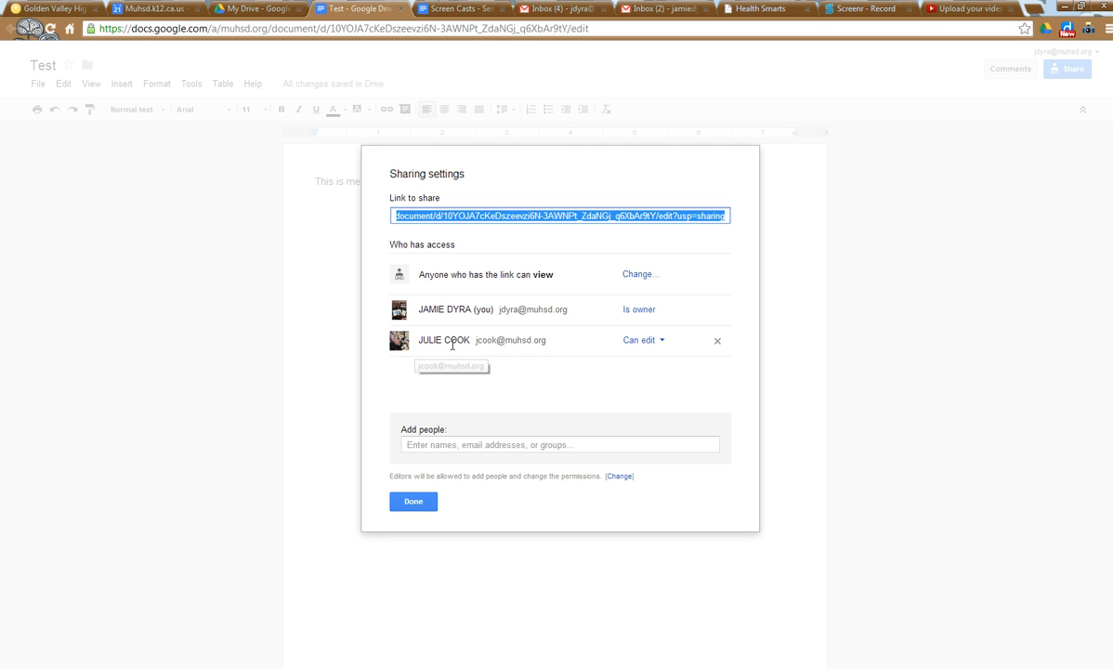
mouse_move(431, 288)
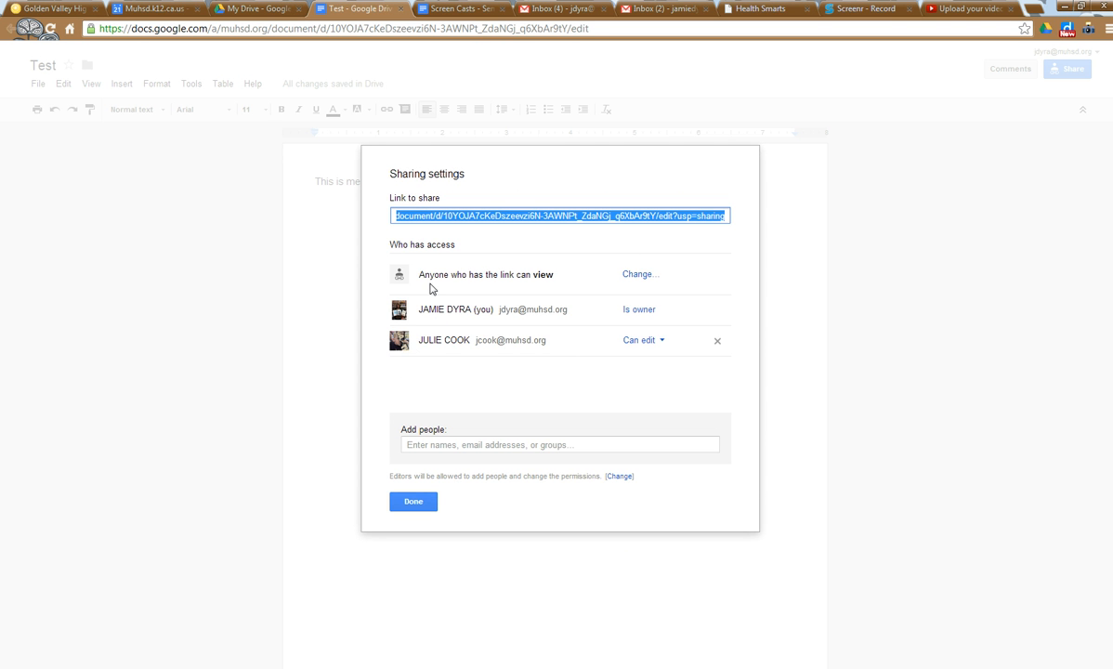
Close the Sharing settings with Done and return to the Test document.
left_click(412, 502)
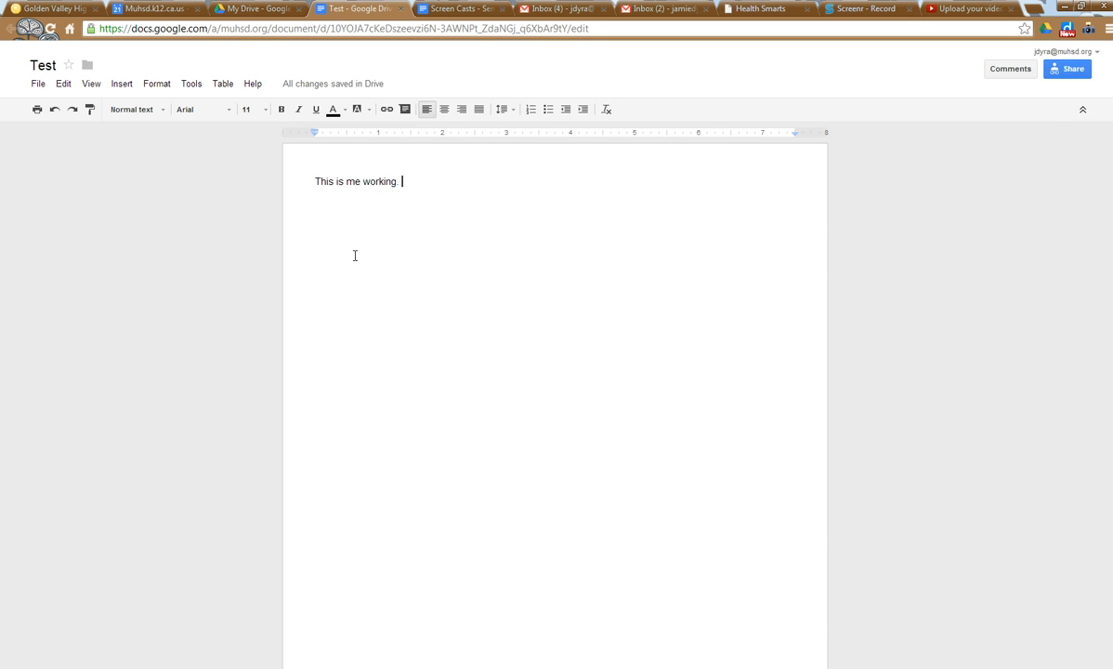
mouse_move(1063, 96)
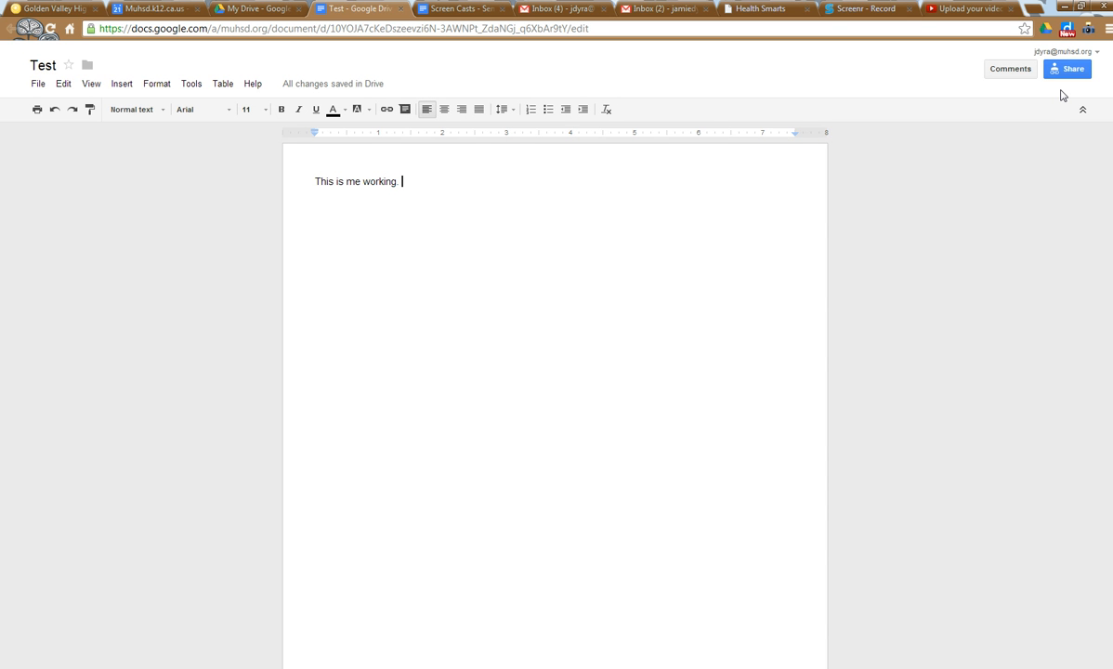
mouse_move(1062, 95)
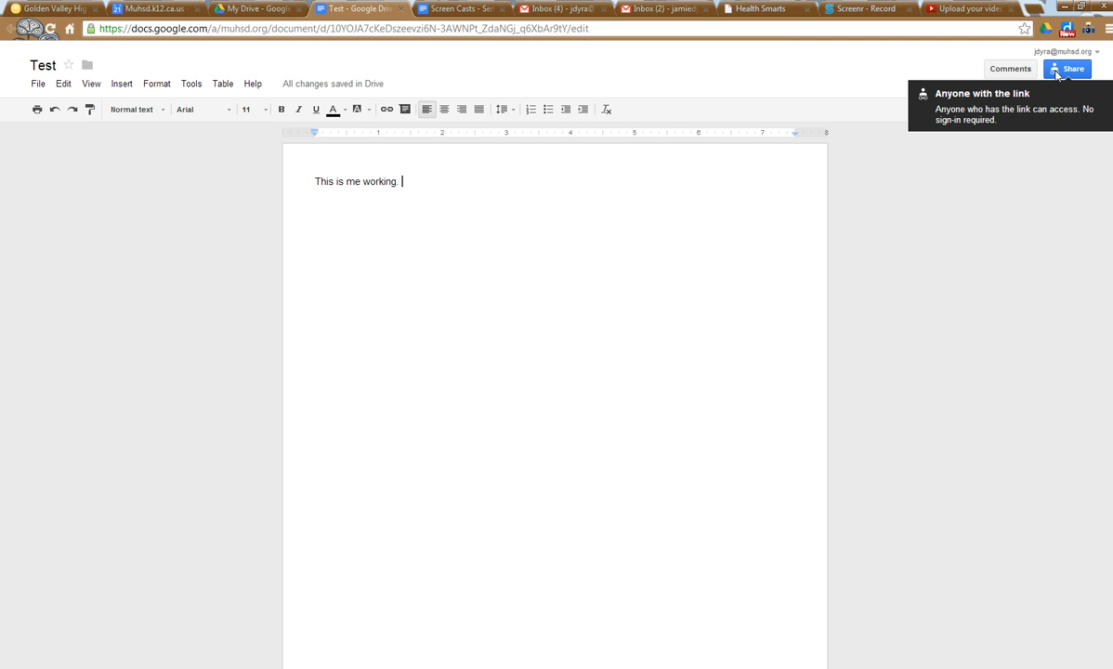
mouse_move(840, 91)
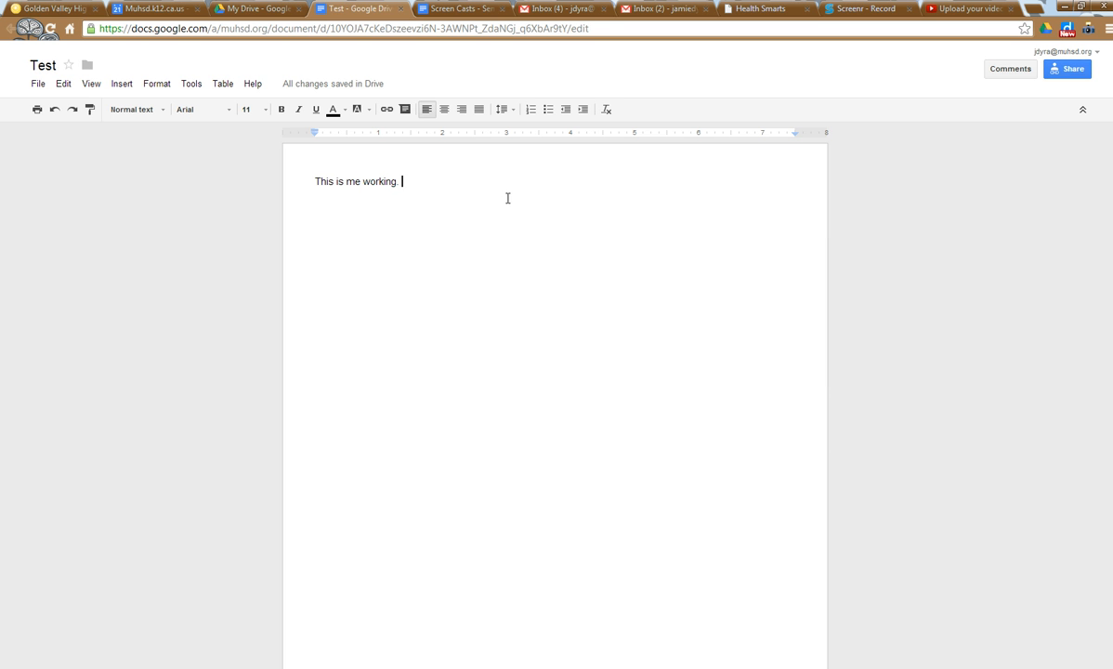
mouse_move(490, 185)
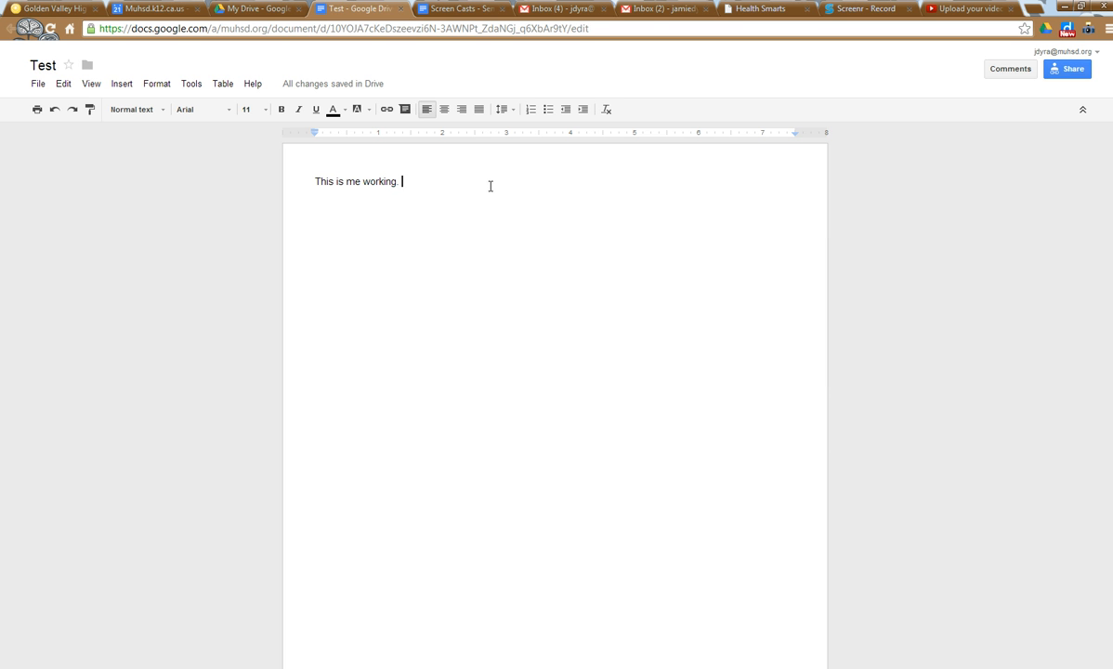
mouse_move(248, 562)
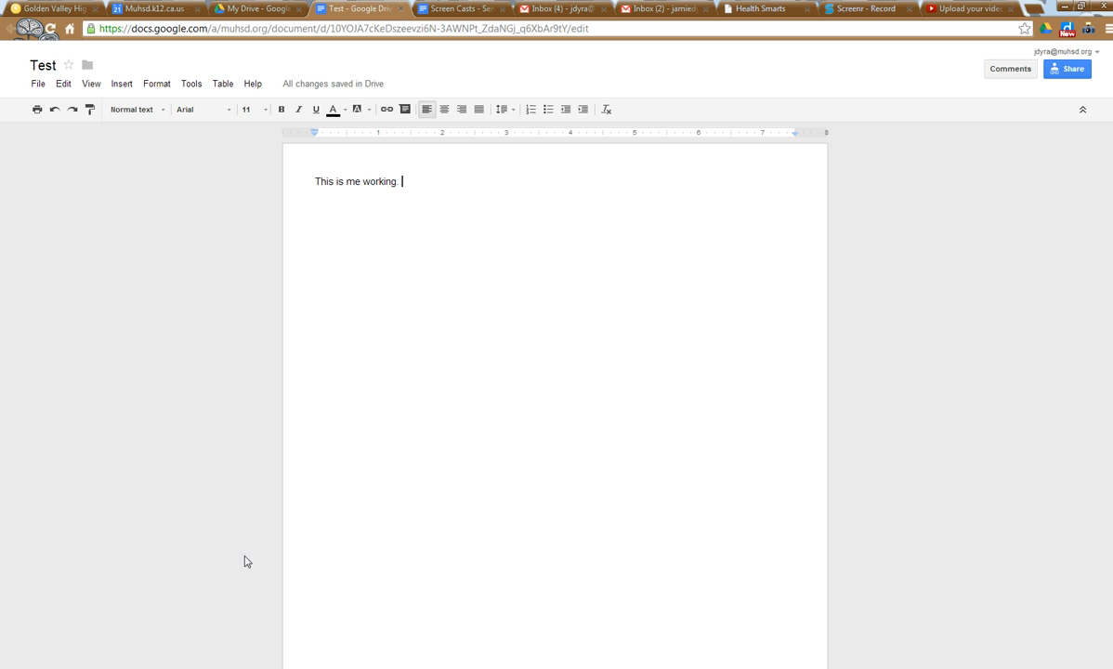